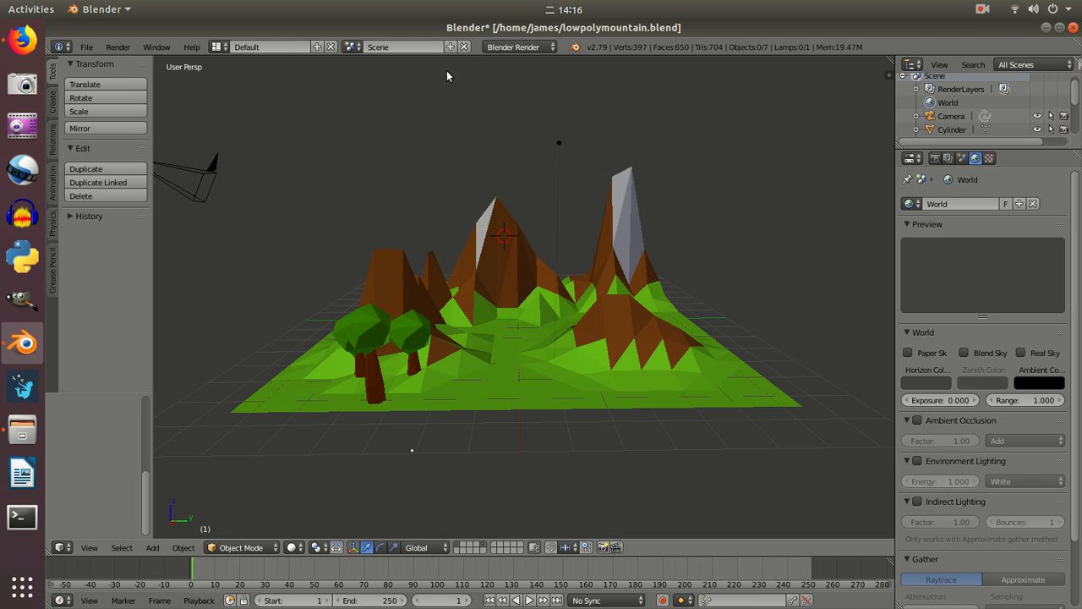
{"action": "mouse_move", "coordinate": [497, 278]}
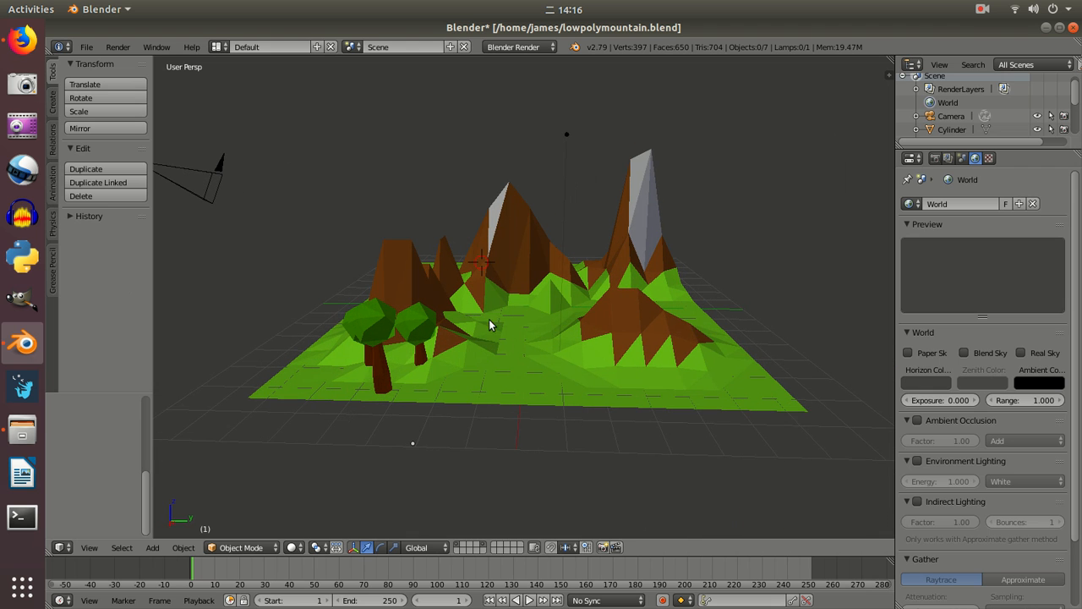
{"action": "mouse_move", "coordinate": [527, 262]}
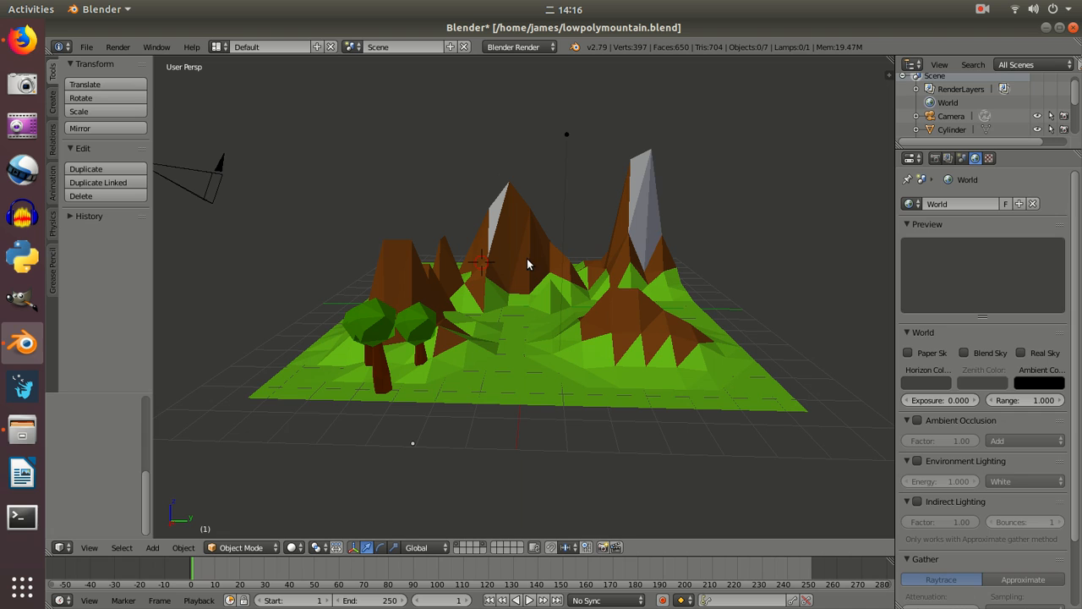
{"action": "mouse_move", "coordinate": [423, 349]}
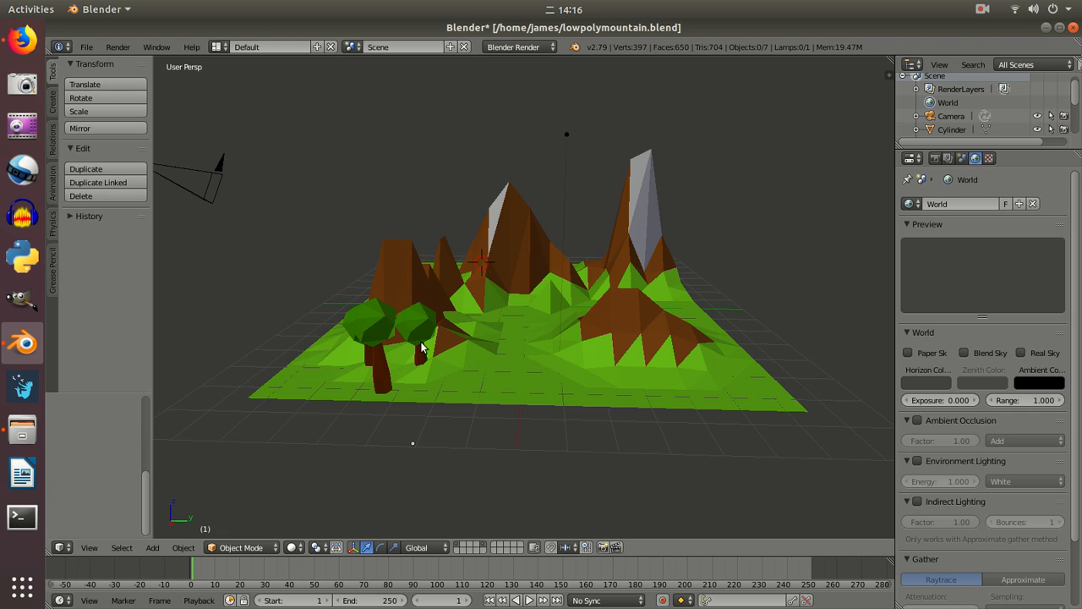
{"action": "mouse_move", "coordinate": [386, 321]}
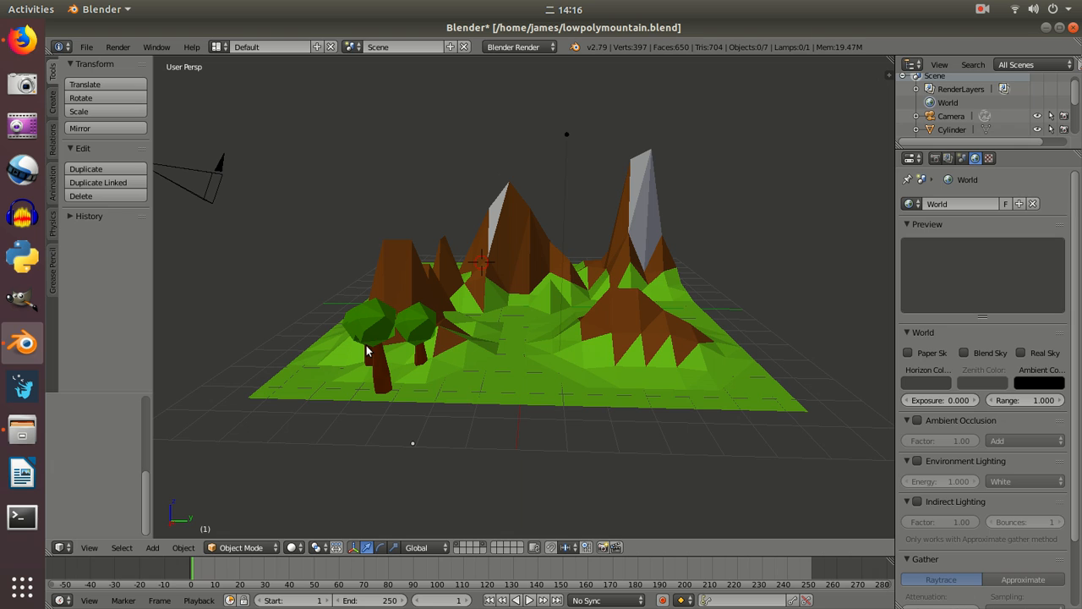
Add an icosphere above the landscape for the tree canopy
{"action": "left_click", "coordinate": [152, 548]}
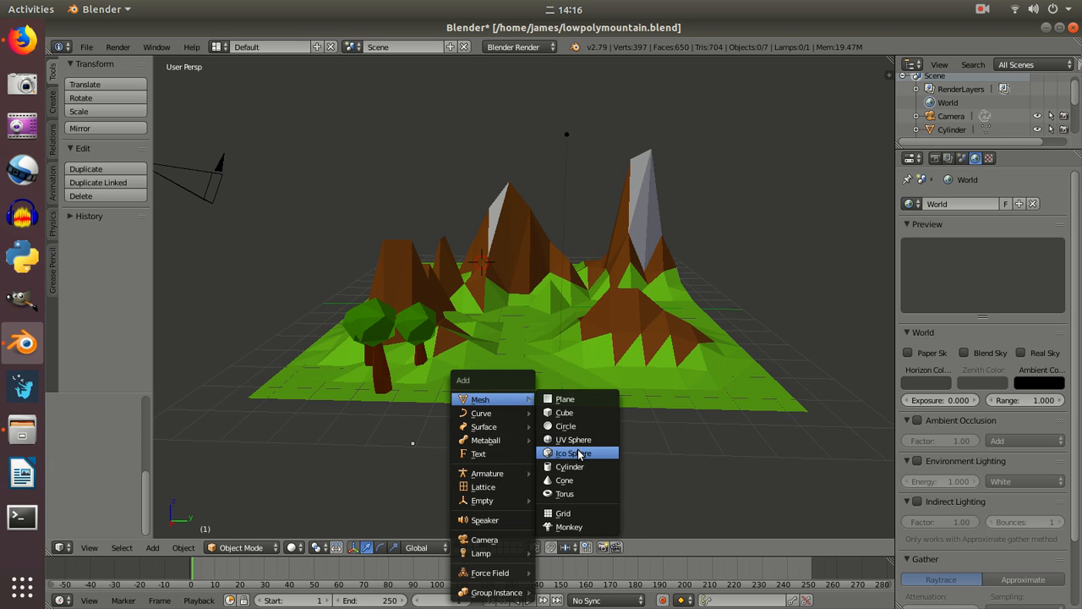
{"action": "left_click", "coordinate": [573, 453]}
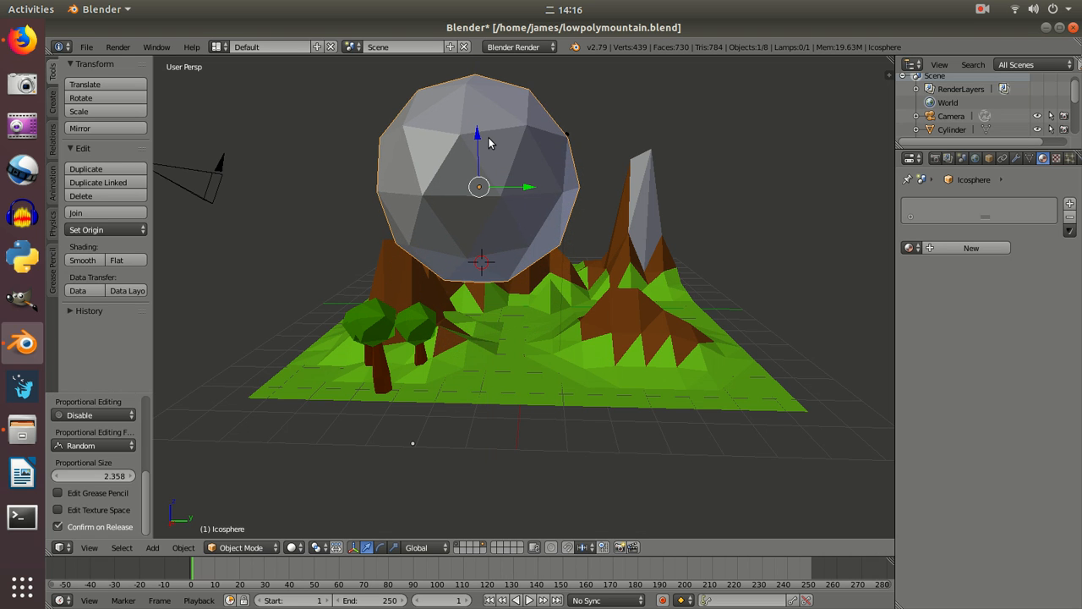
{"action": "mouse_move", "coordinate": [528, 442]}
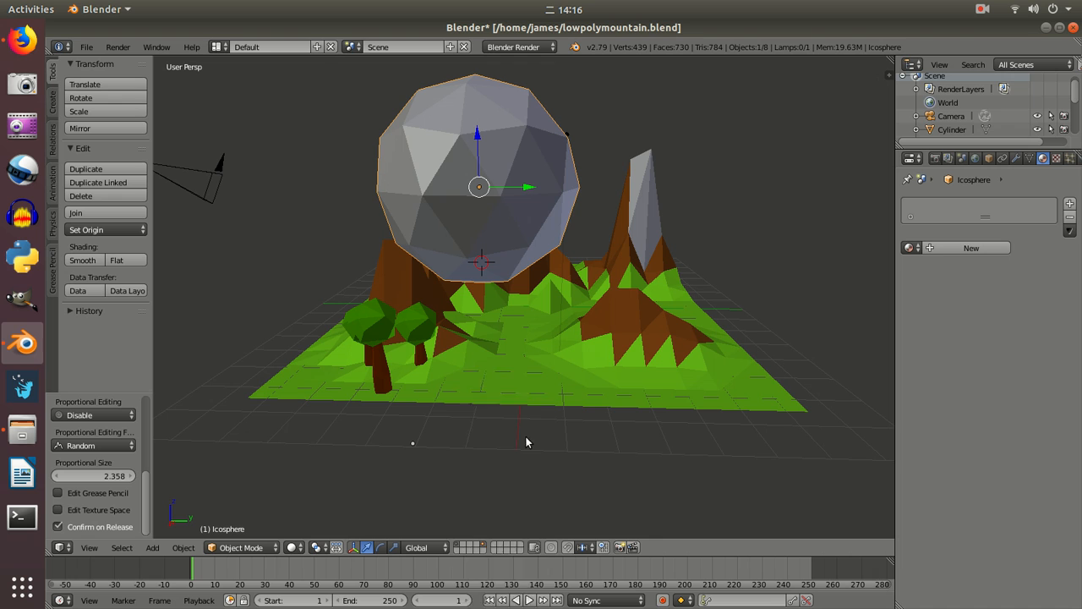
Add a cylinder beneath it for the trunk and set its vertices to 7
{"action": "left_click", "coordinate": [153, 547]}
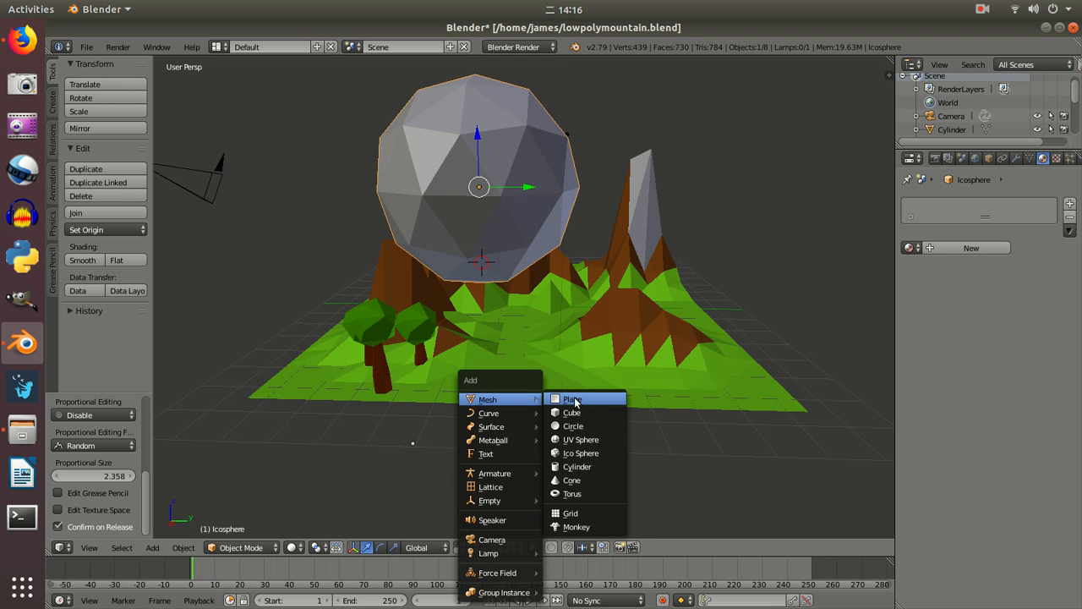
{"action": "left_click", "coordinate": [578, 467]}
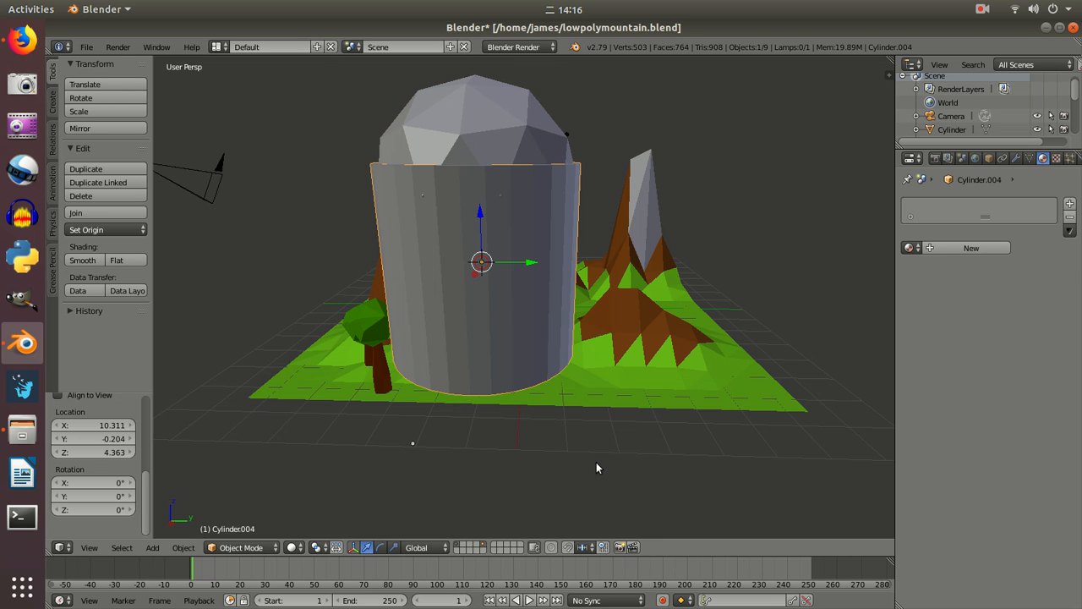
{"action": "mouse_move", "coordinate": [143, 474]}
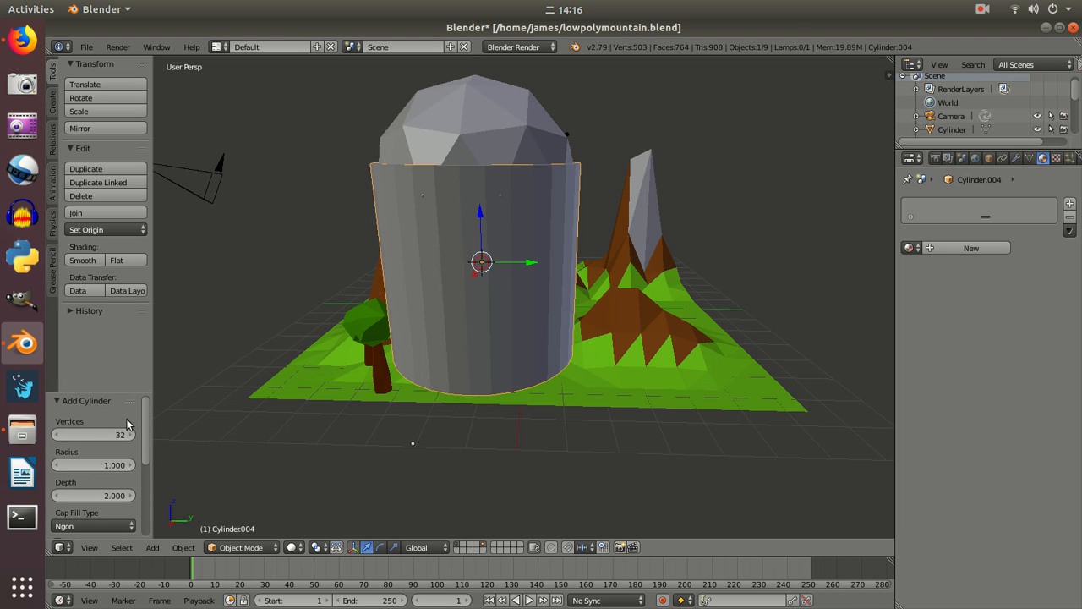
{"action": "left_click", "coordinate": [93, 433]}
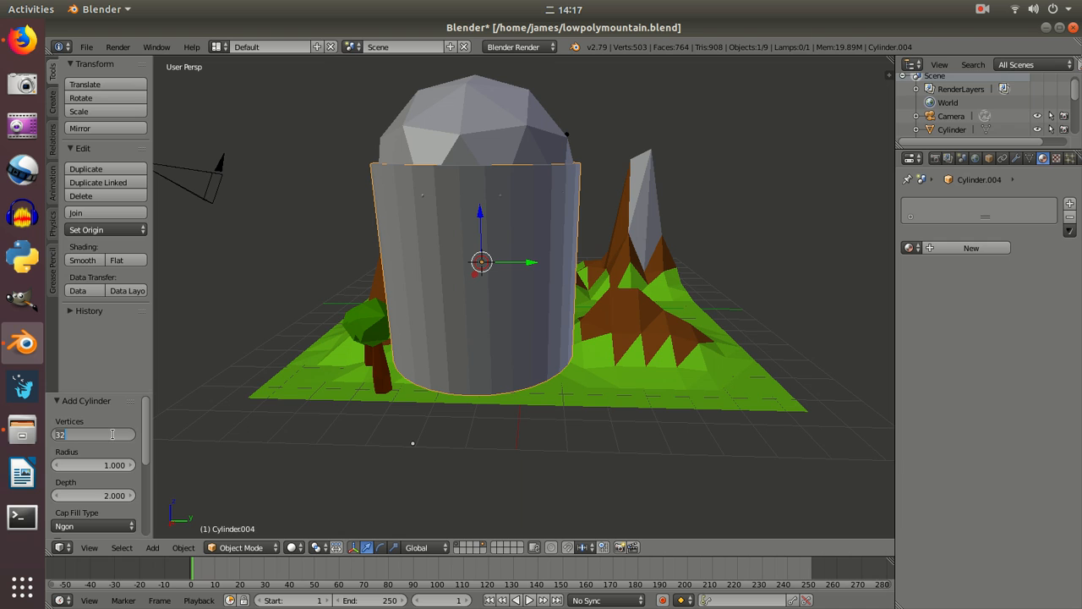
{"action": "type", "text": "7"}
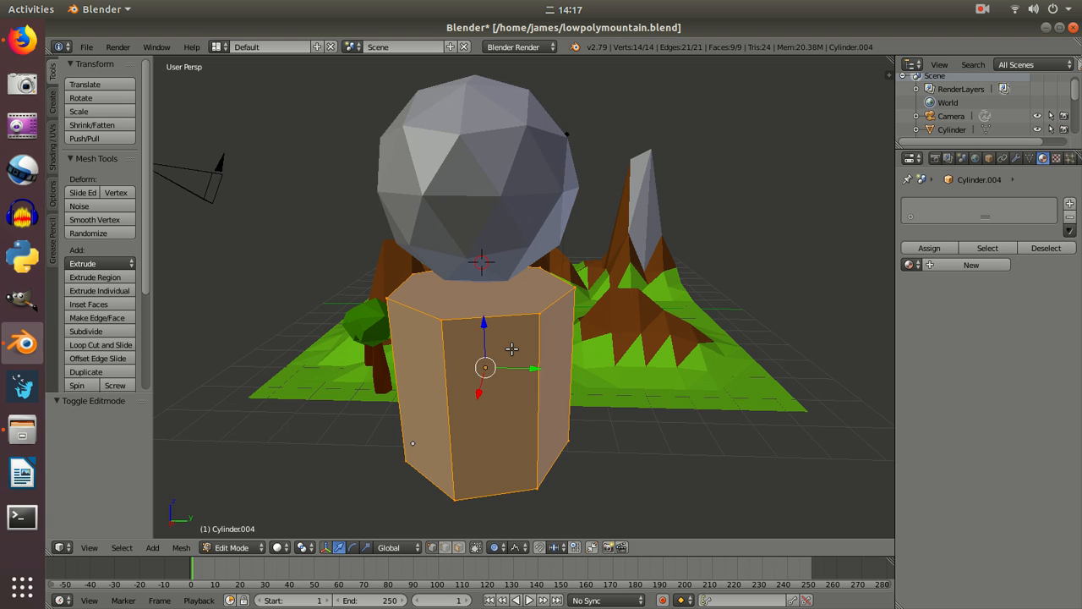
Shrink the cylinder to trunk size (about 0.13) and switch interaction mode to extrude it upward
{"action": "key", "text": "s"}
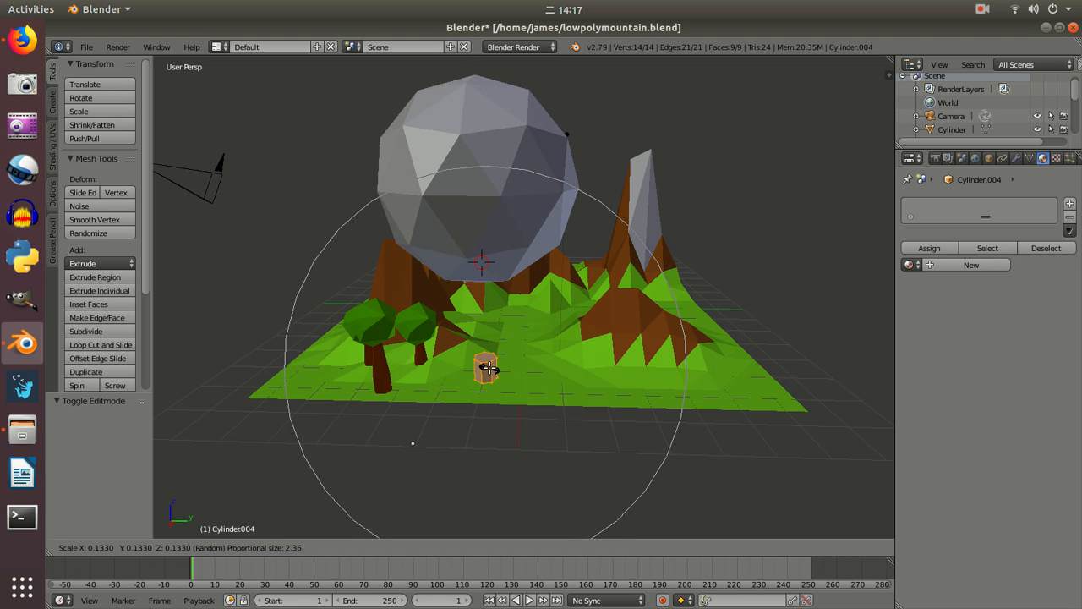
{"action": "left_click", "coordinate": [487, 369]}
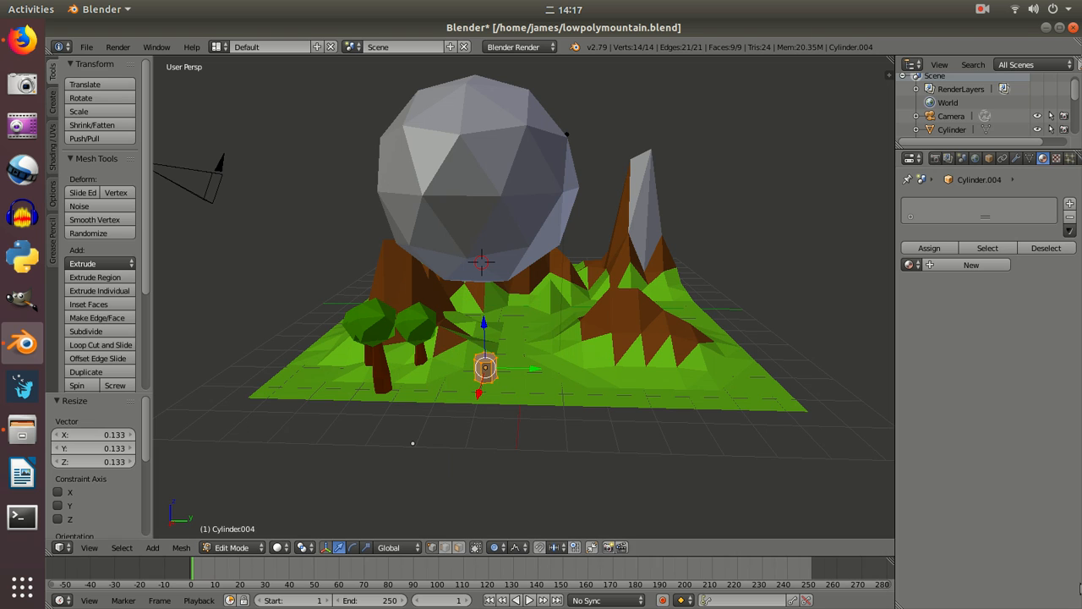
{"action": "mouse_move", "coordinate": [612, 405]}
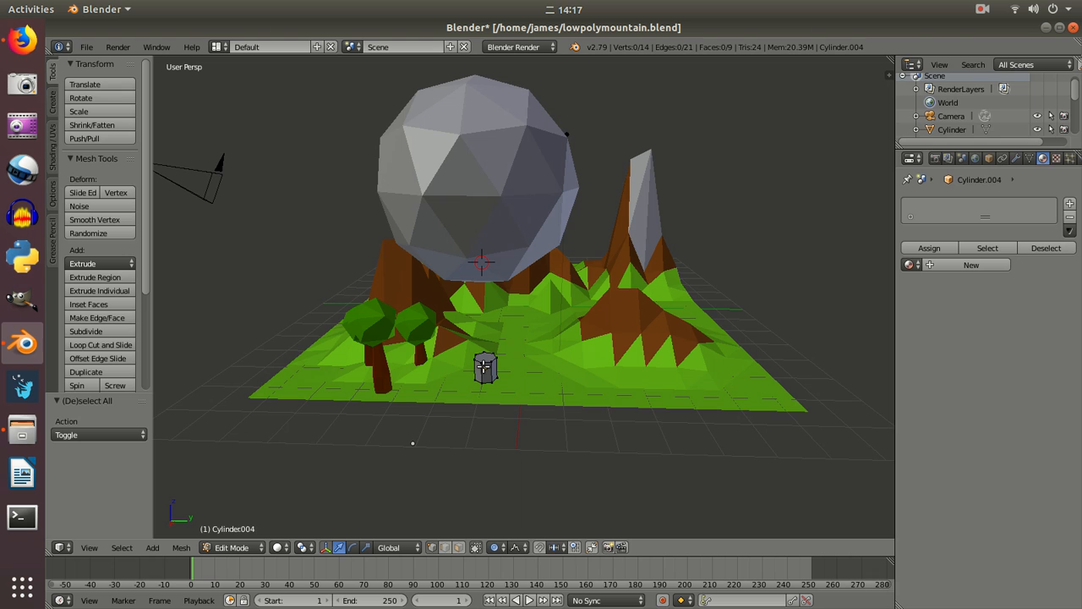
{"action": "left_click", "coordinate": [230, 548]}
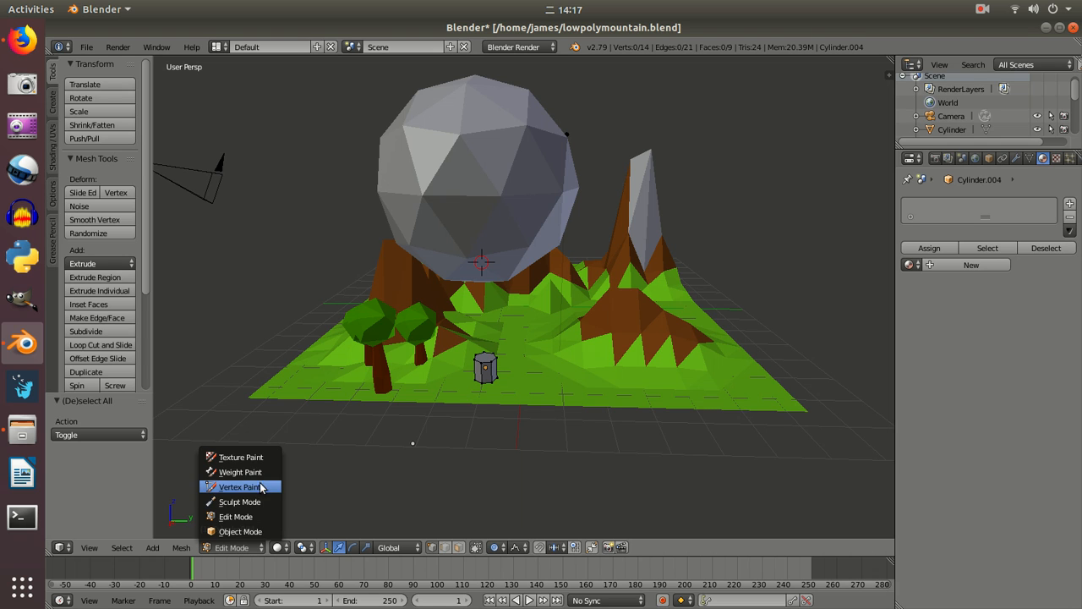
{"action": "left_click", "coordinate": [235, 518]}
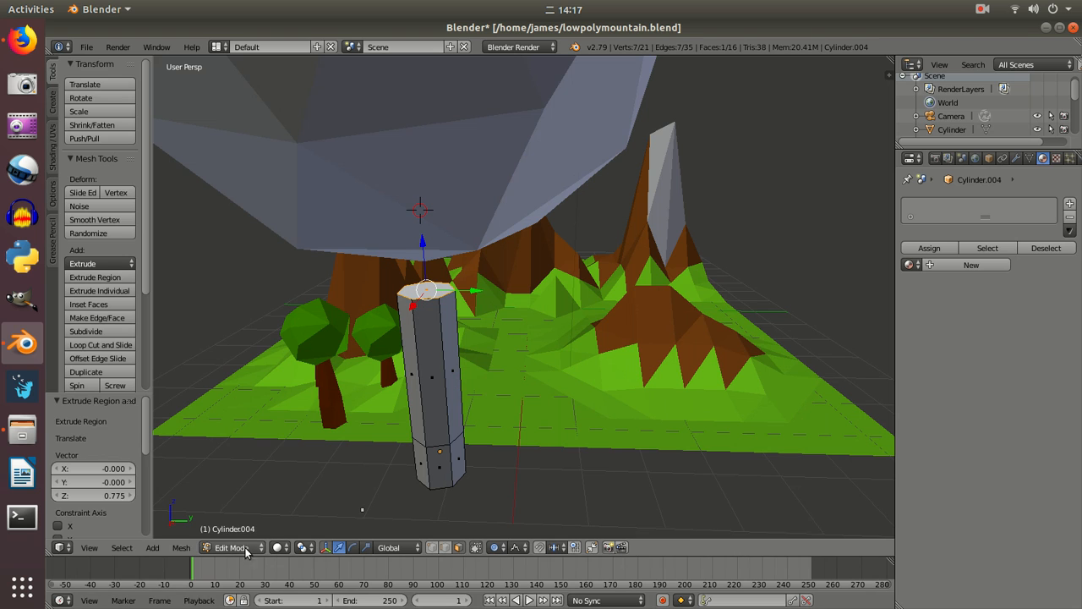
{"action": "mouse_move", "coordinate": [433, 547]}
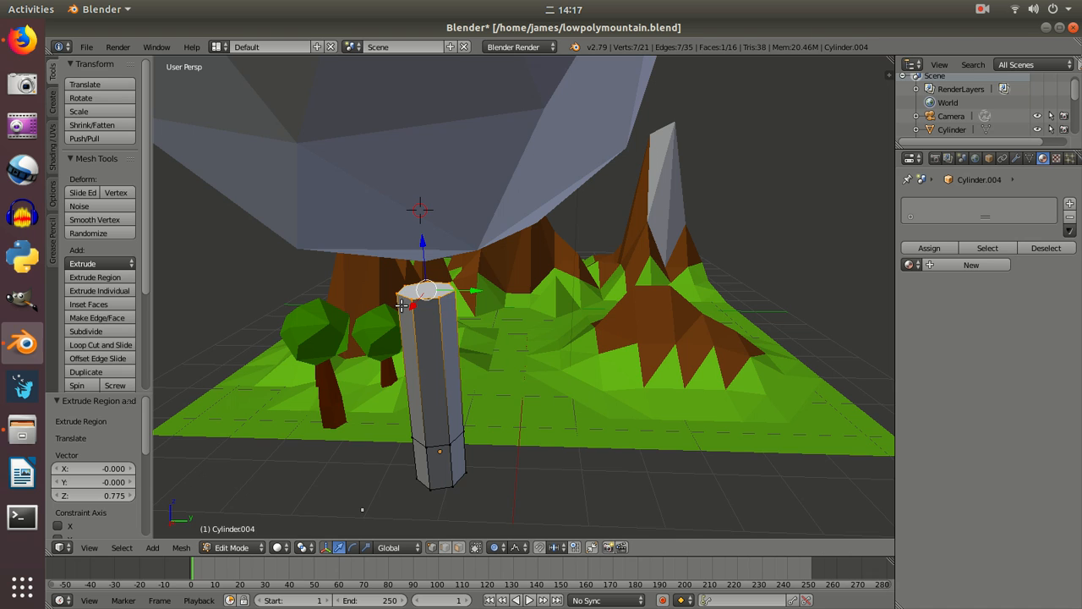
{"action": "mouse_move", "coordinate": [433, 290]}
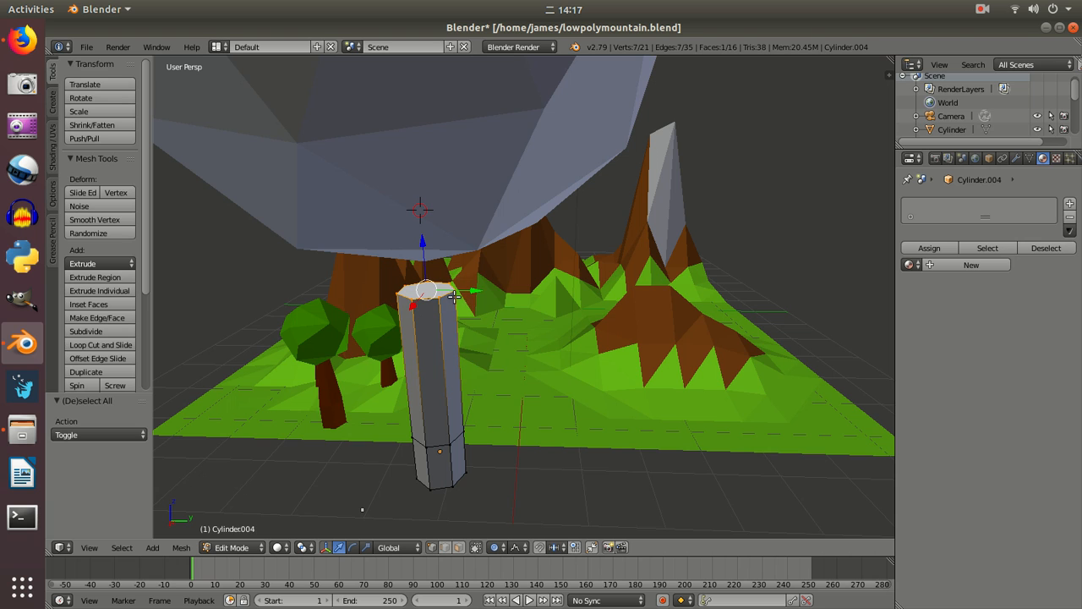
{"action": "mouse_move", "coordinate": [465, 294]}
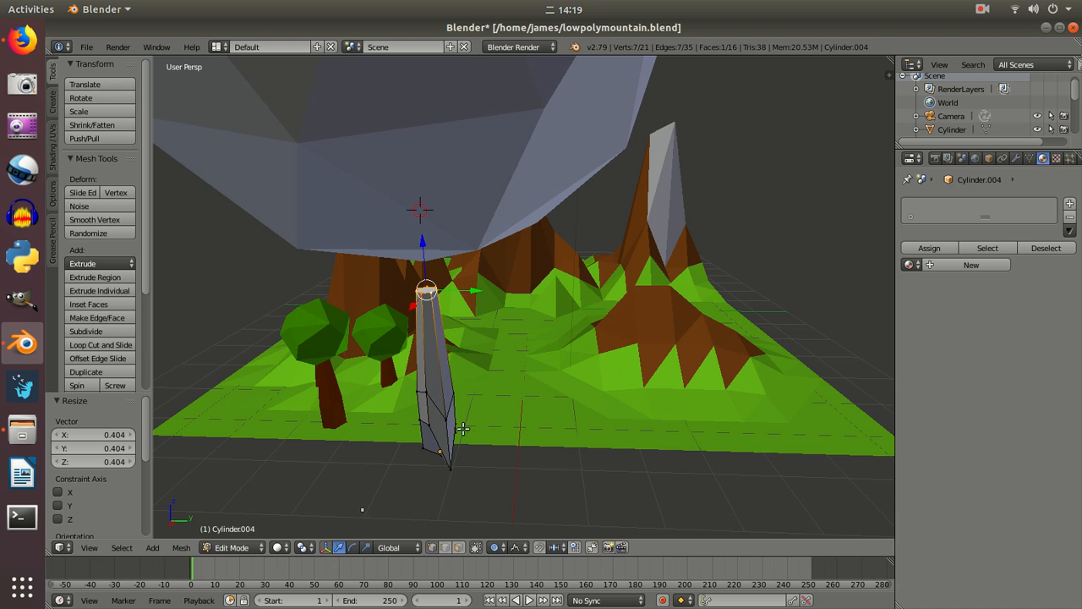
{"action": "mouse_move", "coordinate": [406, 396]}
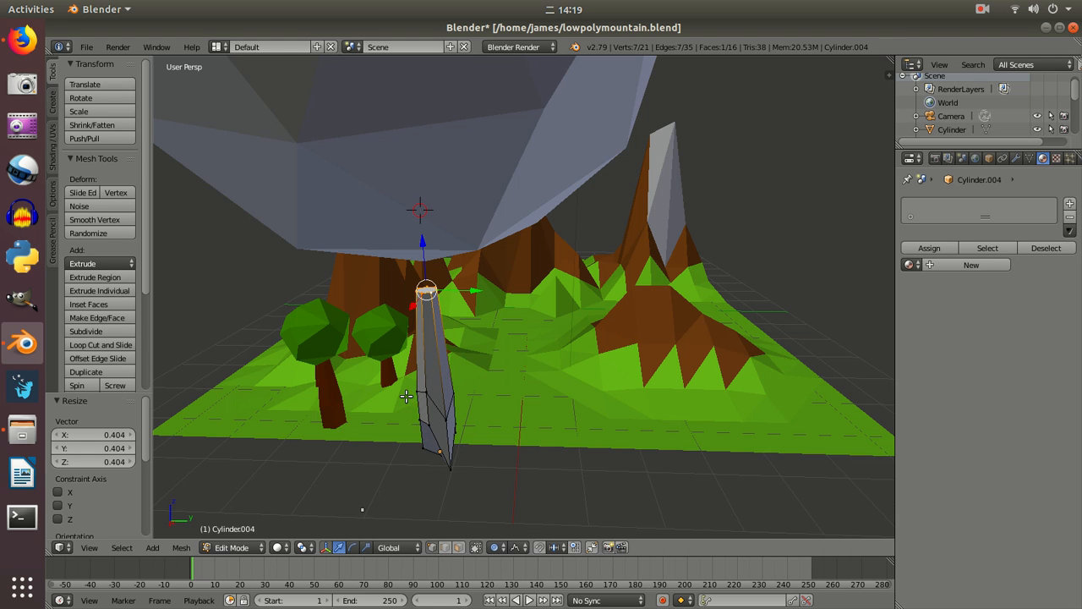
{"action": "mouse_move", "coordinate": [443, 272]}
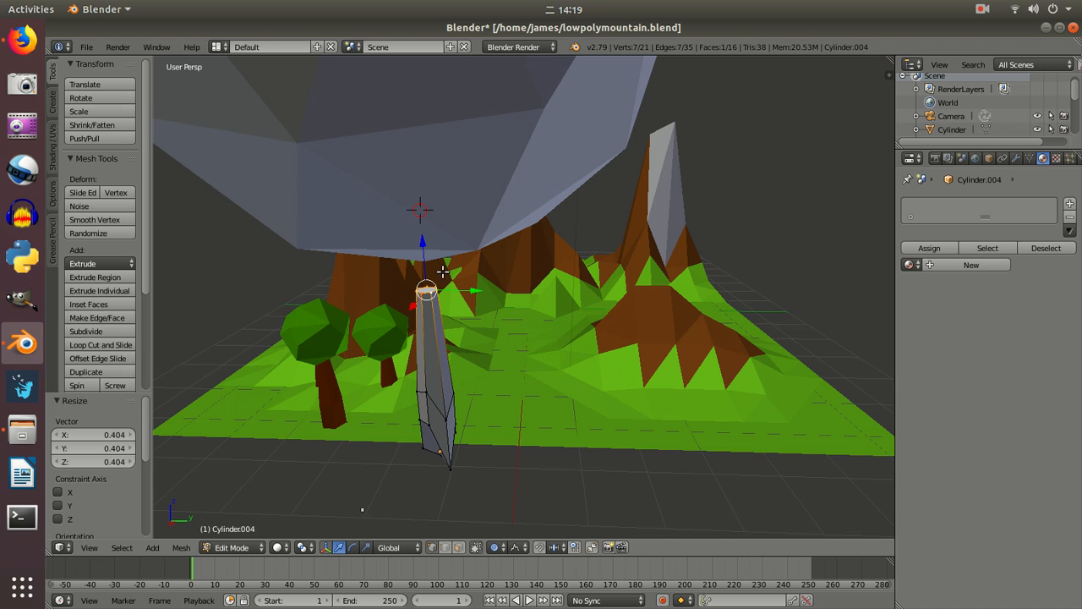
{"action": "mouse_move", "coordinate": [433, 358]}
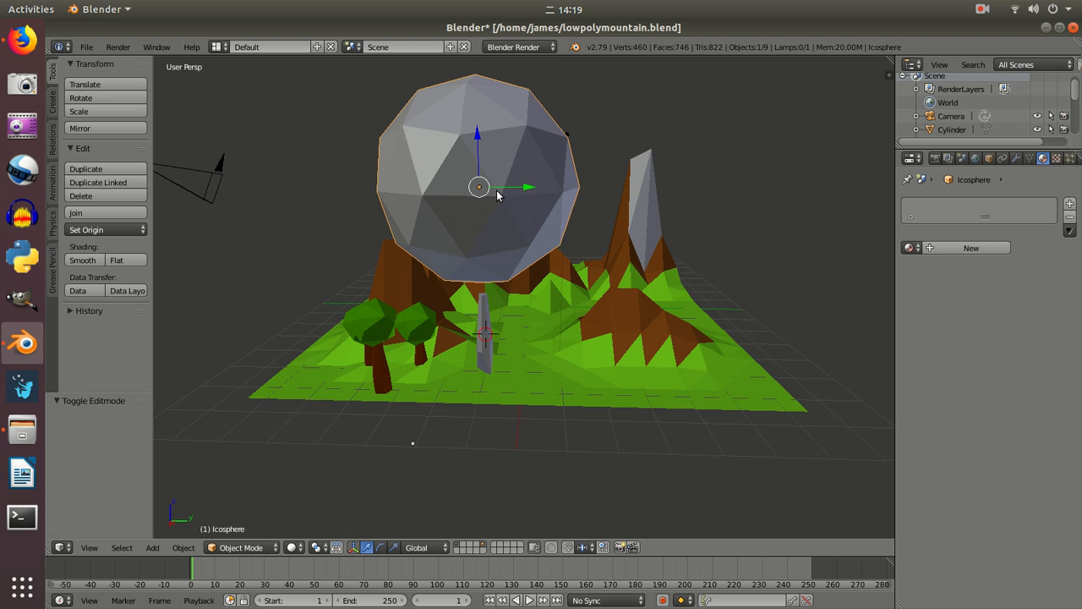
{"action": "mouse_move", "coordinate": [531, 96]}
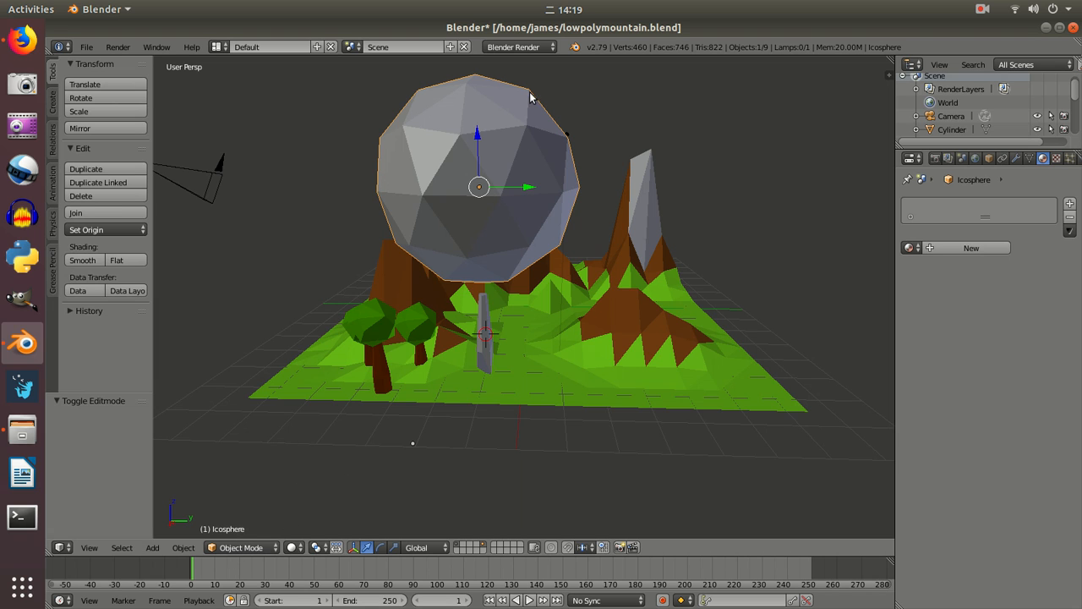
{"action": "mouse_move", "coordinate": [546, 179]}
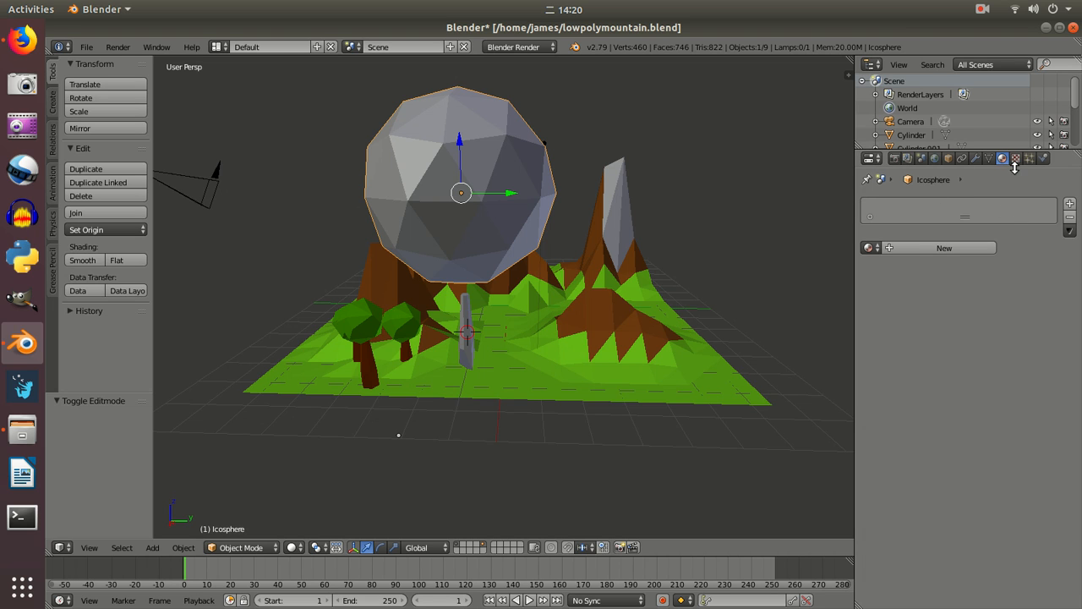
{"action": "mouse_move", "coordinate": [1018, 168]}
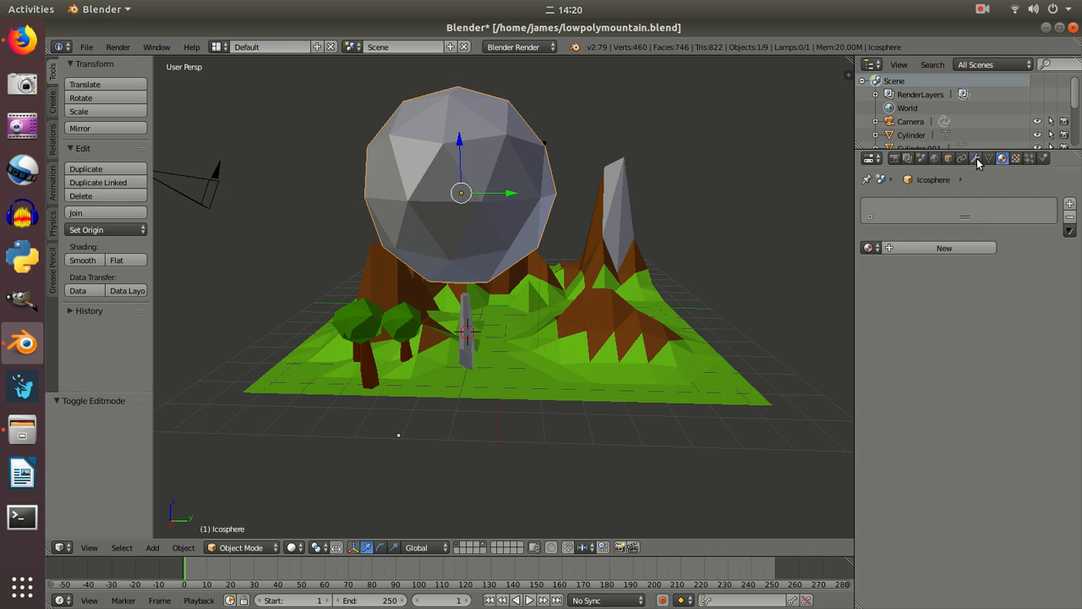
Show the Modifiers properties for the selected icosphere canopy
{"action": "left_click", "coordinate": [974, 159]}
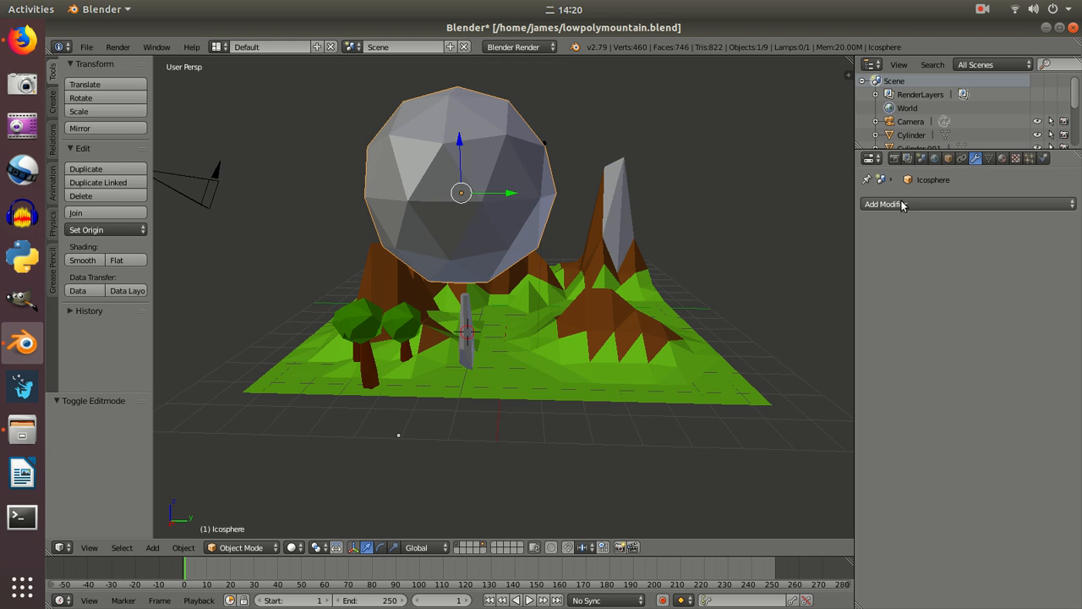
Add a Decimate modifier at ratio 0.4 to the icosphere and apply it
{"action": "left_click", "coordinate": [883, 203]}
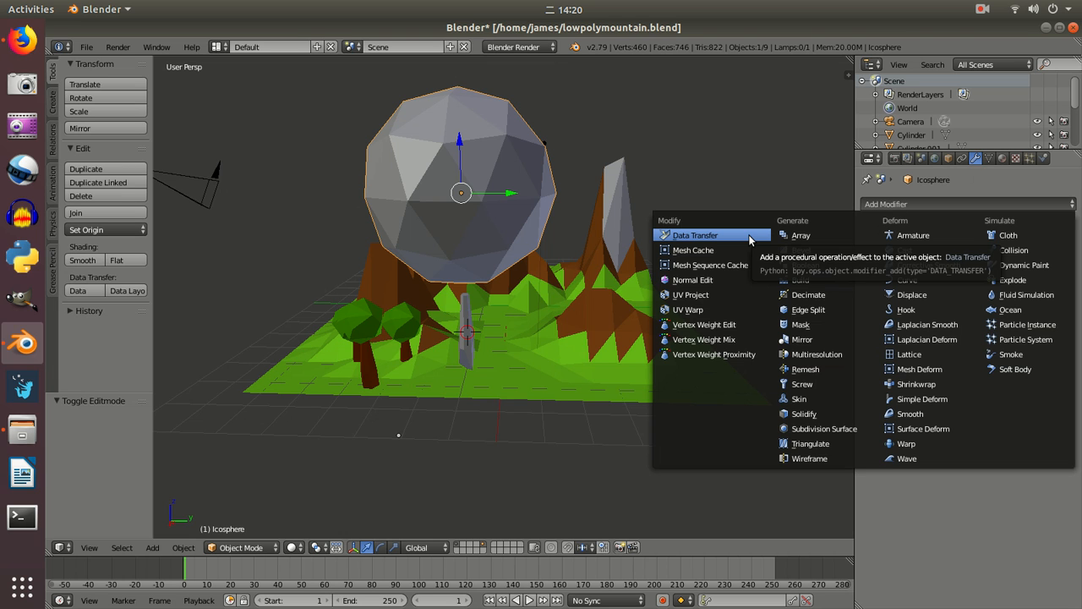
{"action": "mouse_move", "coordinate": [808, 294]}
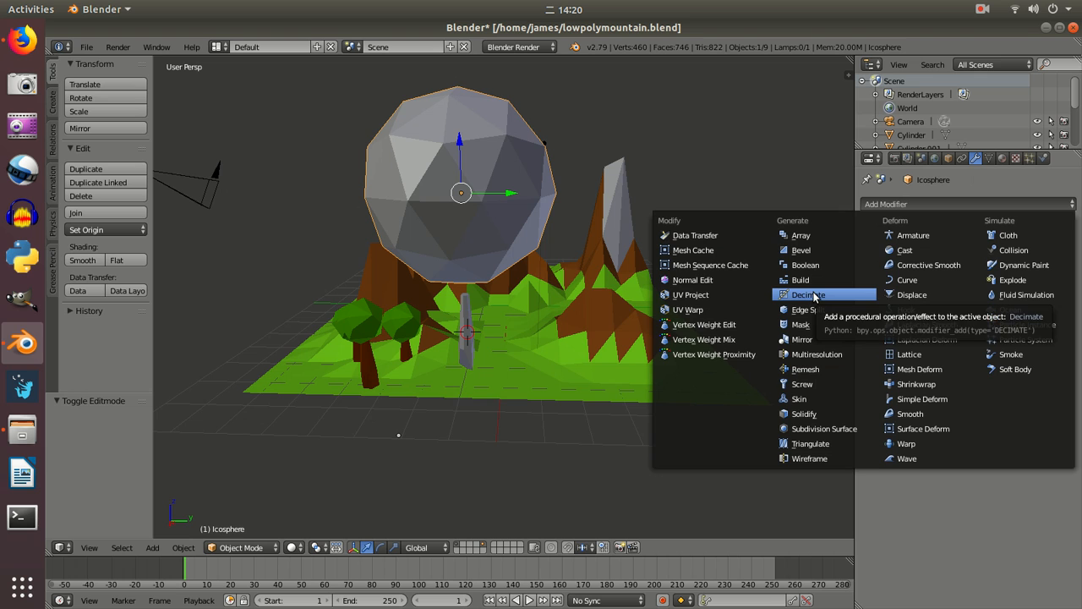
{"action": "left_click", "coordinate": [808, 294]}
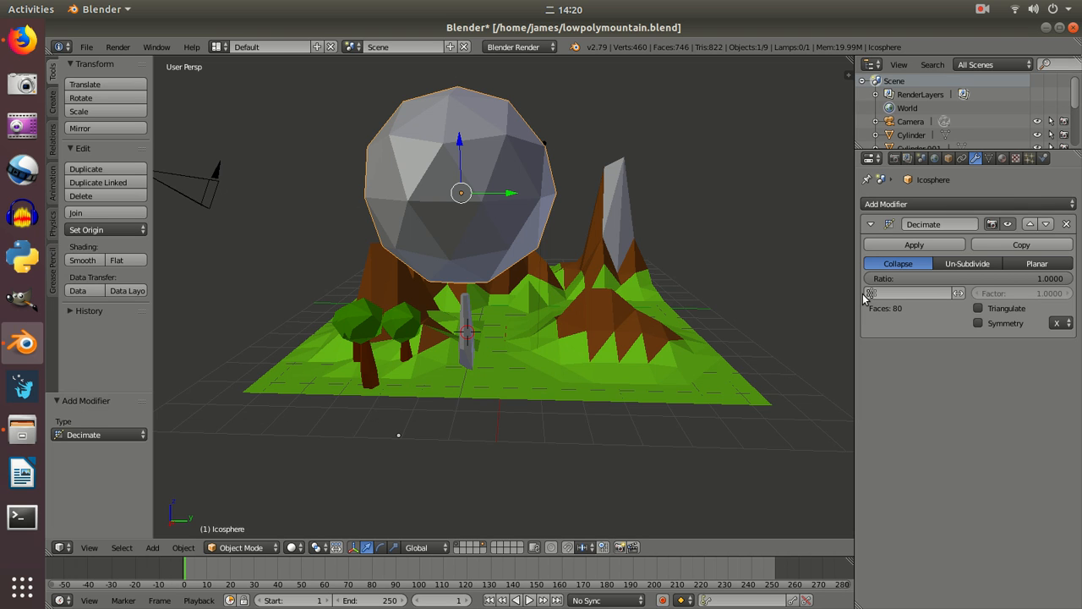
{"action": "mouse_move", "coordinate": [907, 298]}
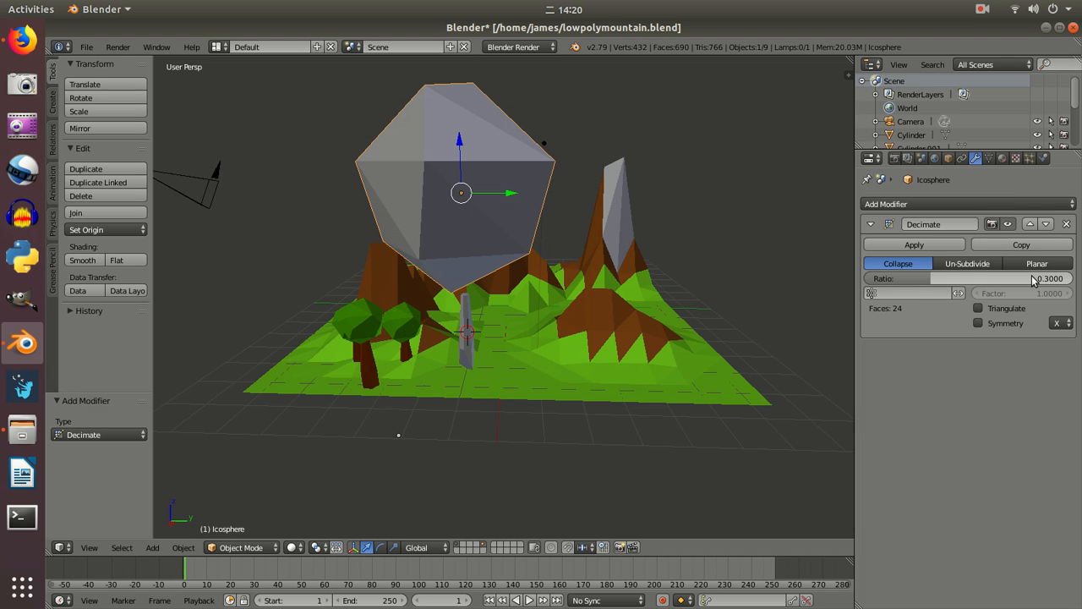
{"action": "mouse_move", "coordinate": [1038, 283]}
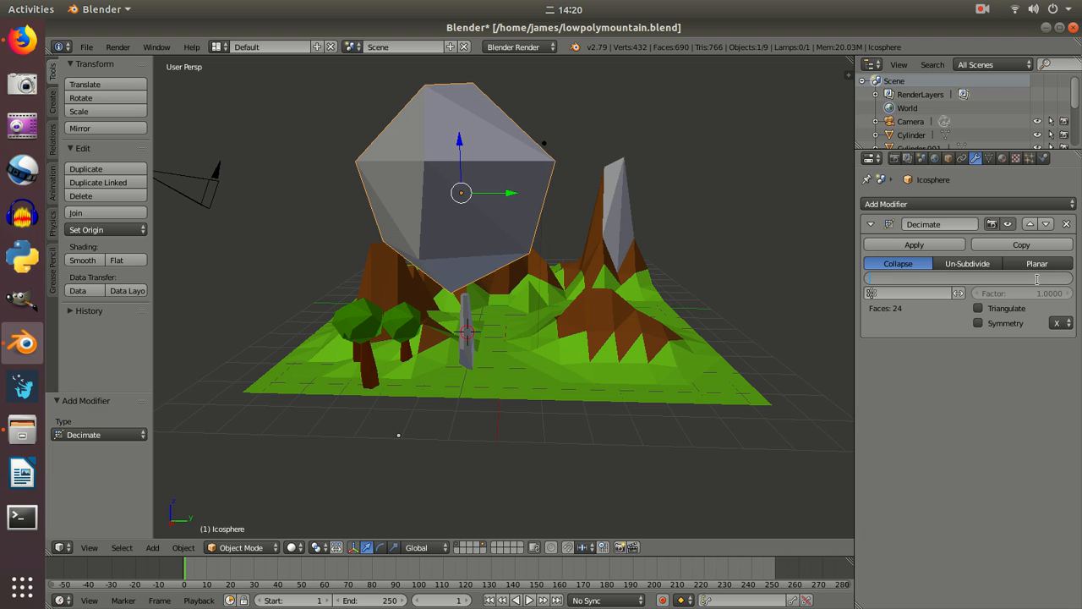
{"action": "left_click_drag", "start_coordinate": [930, 277], "coordinate": [1040, 277]}
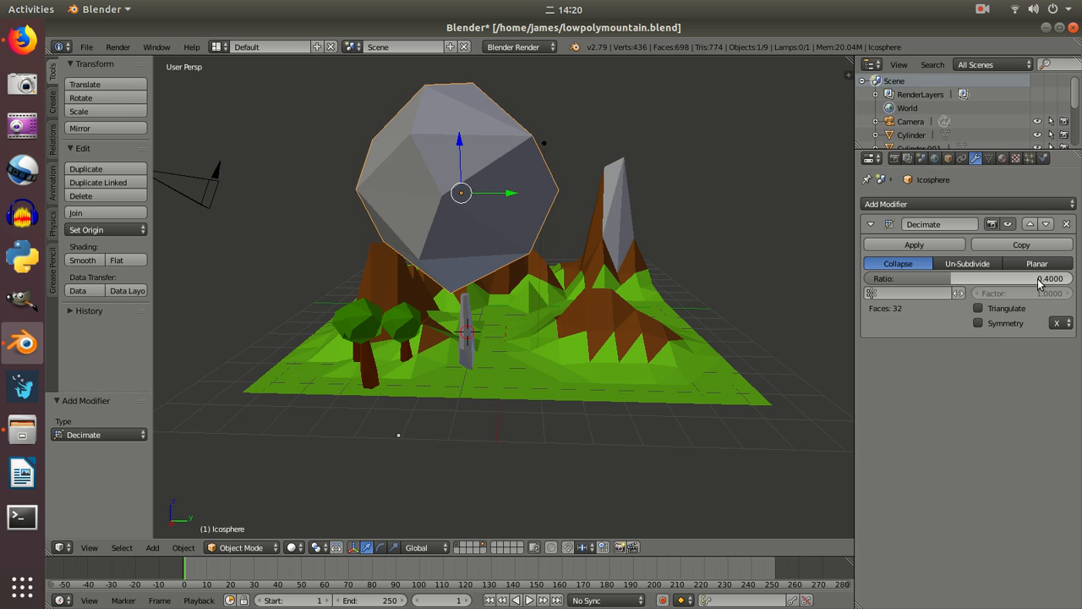
{"action": "mouse_move", "coordinate": [950, 159]}
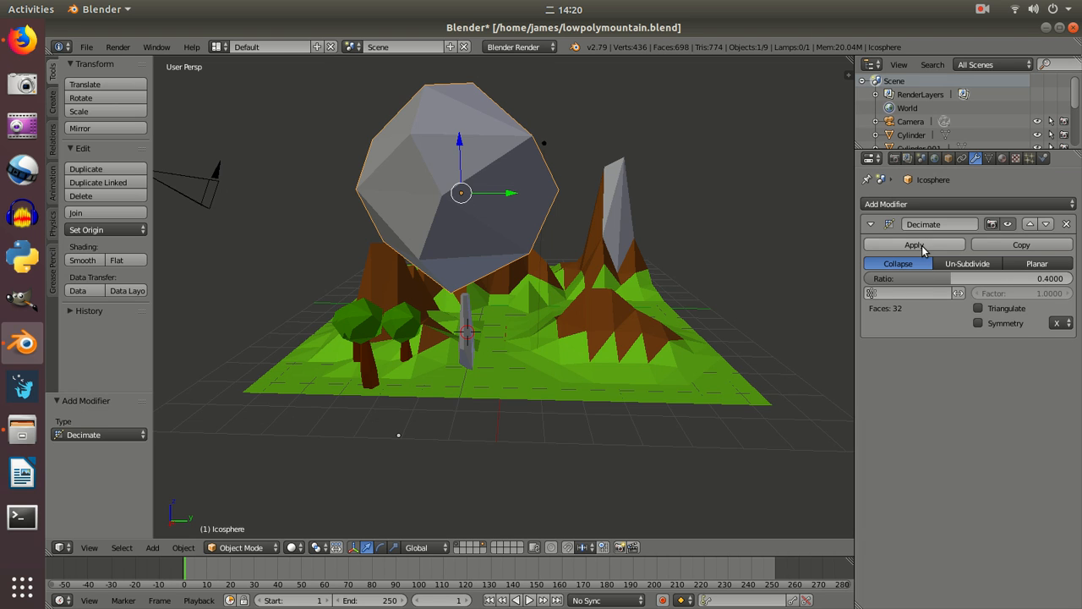
{"action": "left_click", "coordinate": [913, 244]}
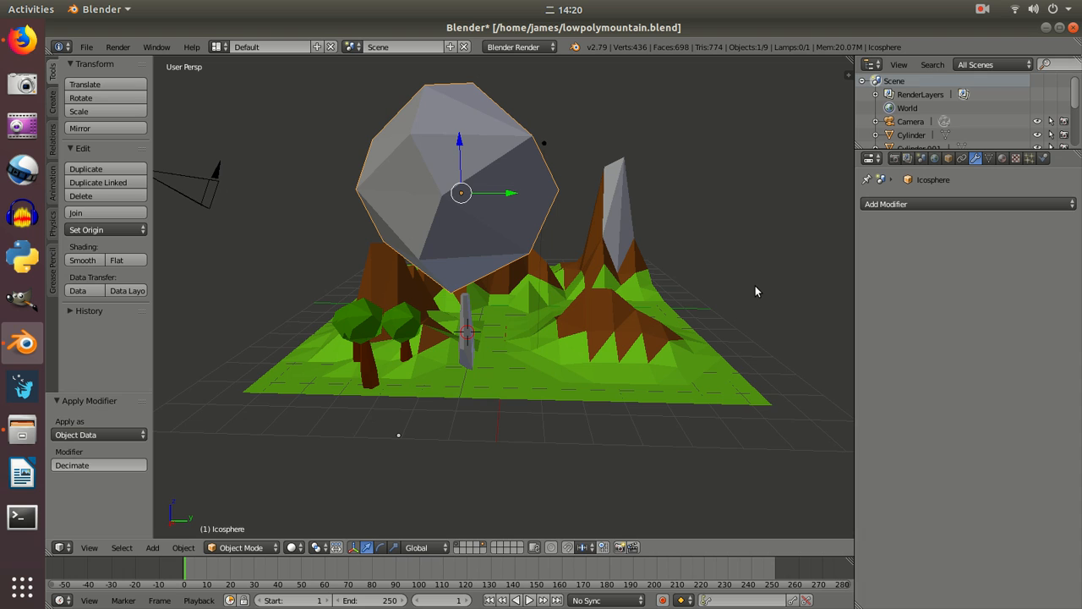
{"action": "mouse_move", "coordinate": [460, 307]}
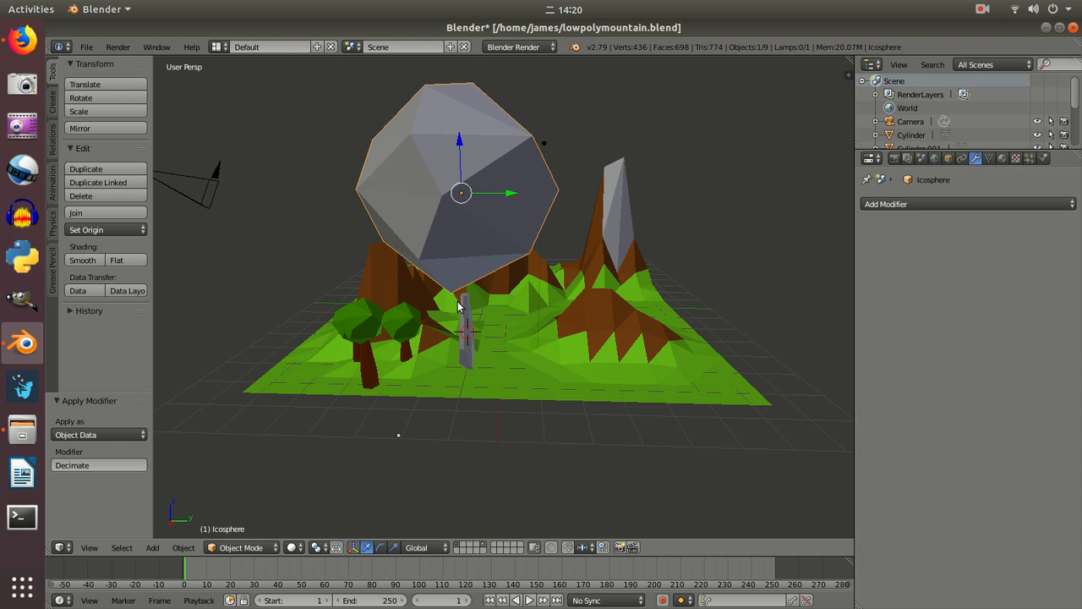
{"action": "mouse_move", "coordinate": [473, 262]}
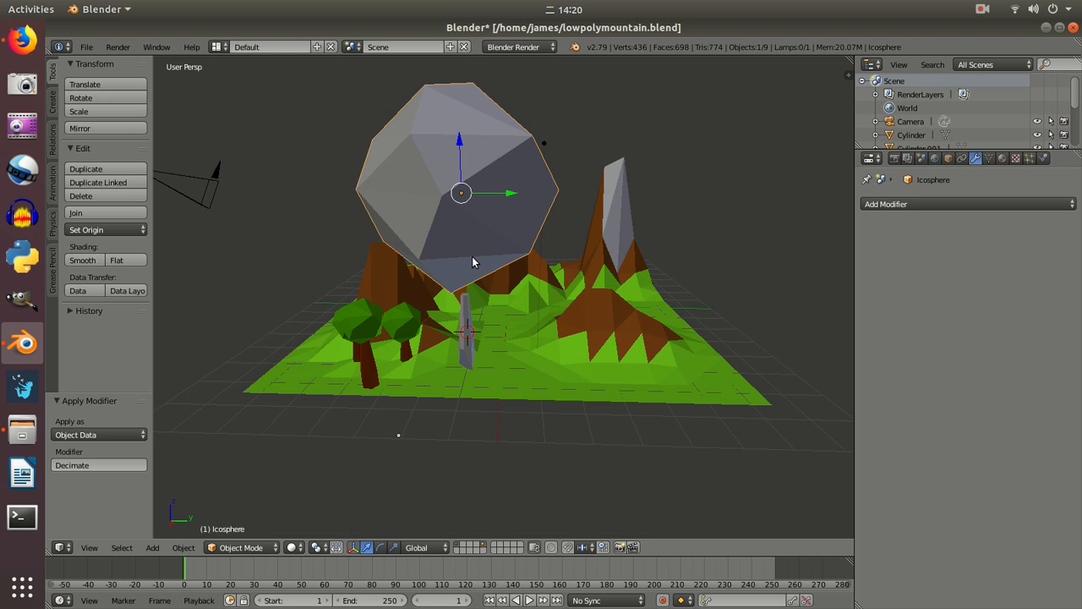
{"action": "mouse_move", "coordinate": [717, 189]}
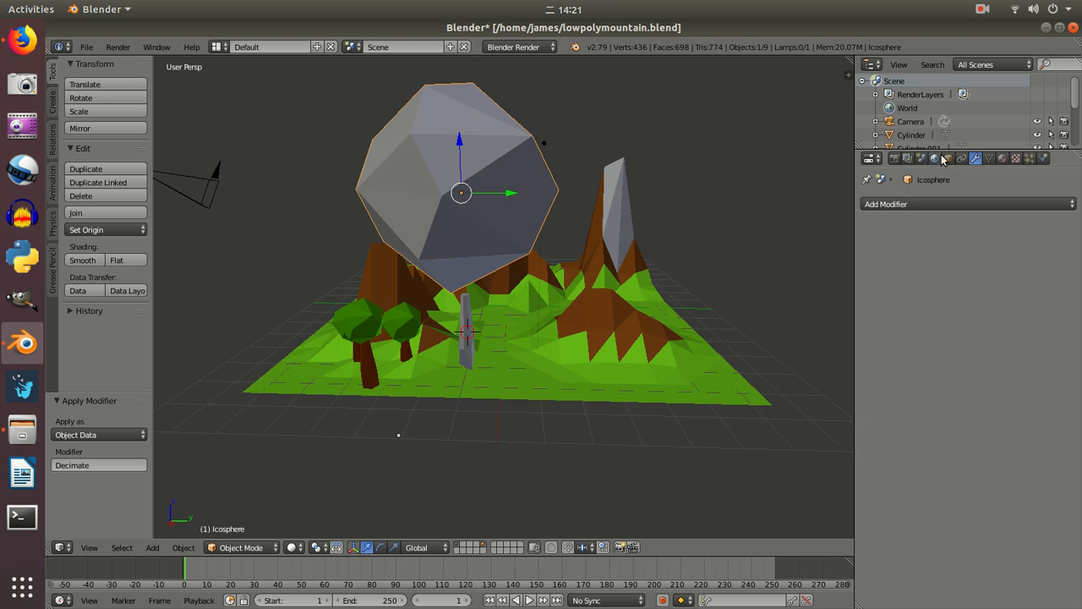
{"action": "mouse_move", "coordinate": [1003, 159]}
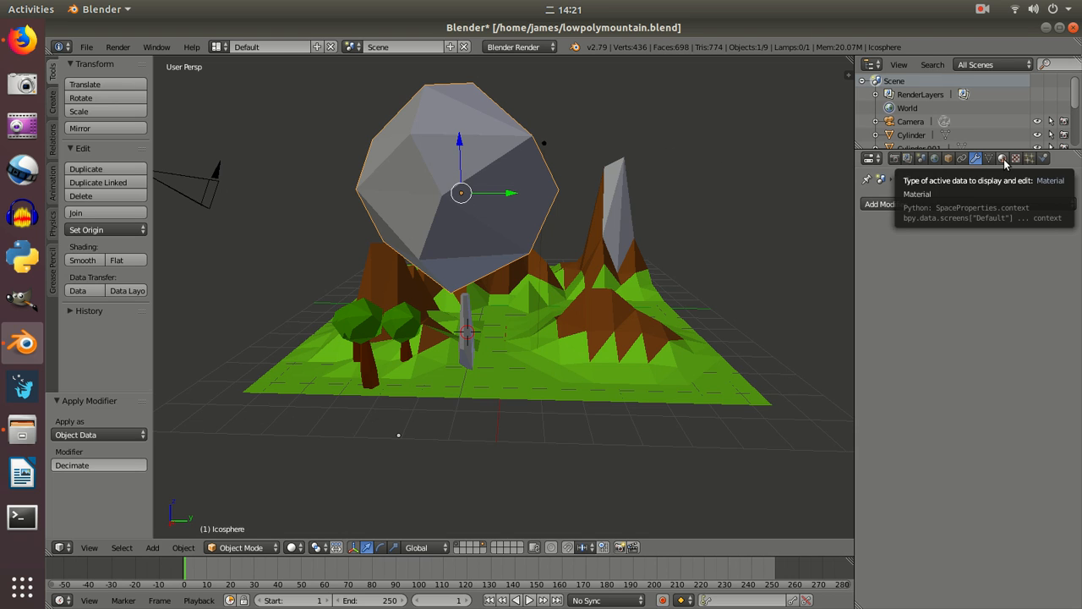
Create a dark green material named green with specular intensity 0 on the canopy, then select the trunk
{"action": "left_click", "coordinate": [1003, 159]}
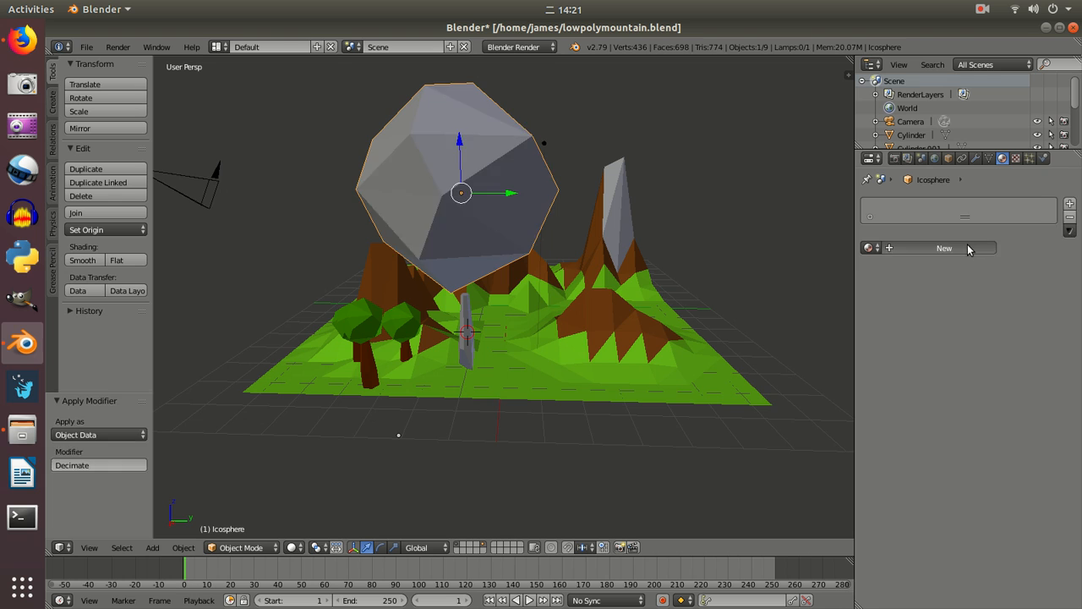
{"action": "left_click", "coordinate": [944, 247]}
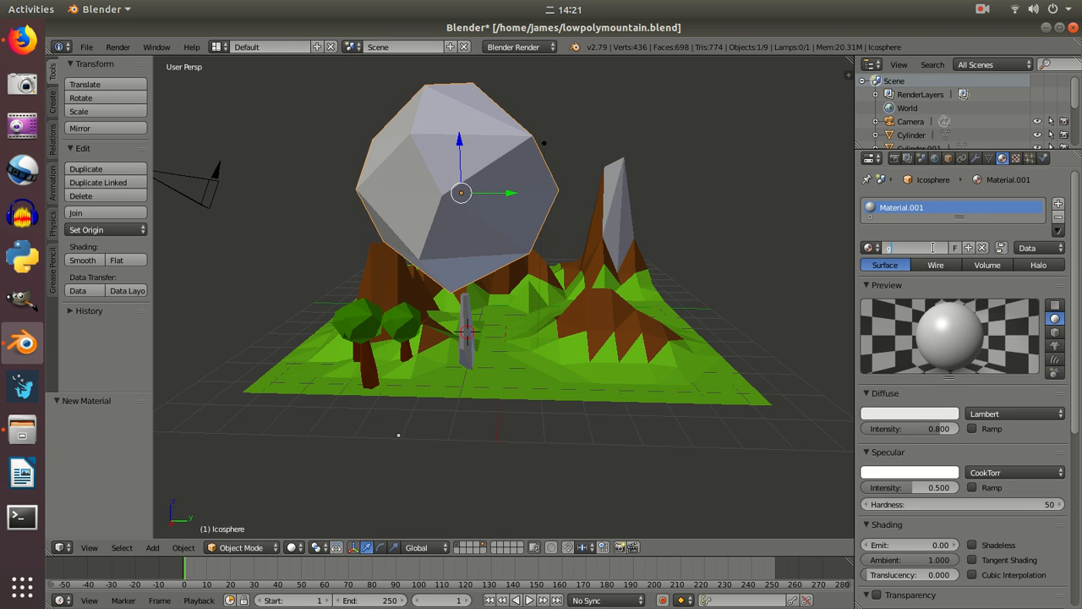
{"action": "type", "text": "green"}
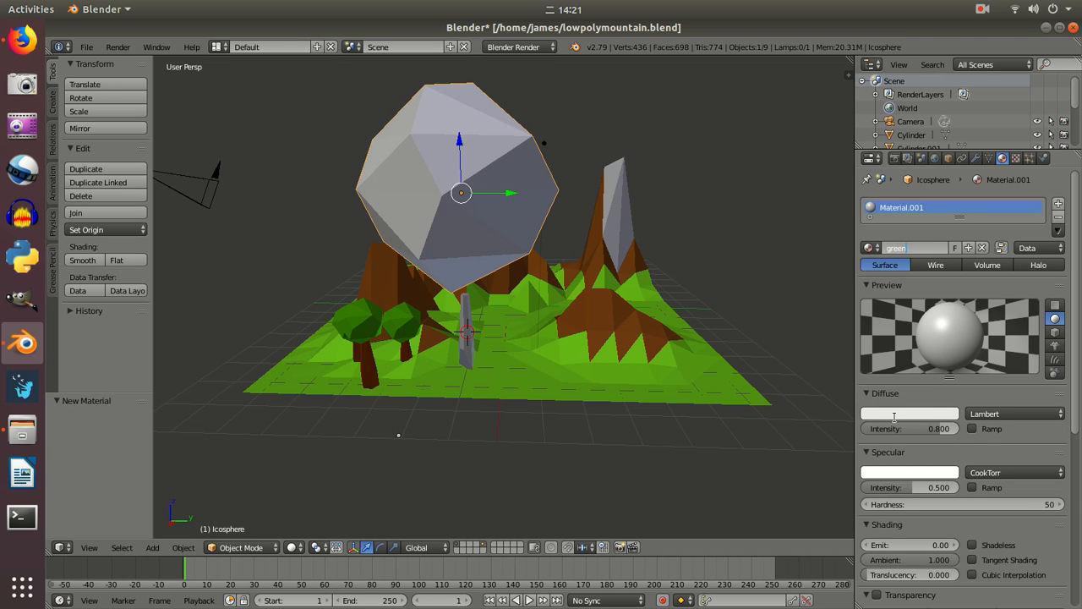
{"action": "left_click", "coordinate": [910, 412]}
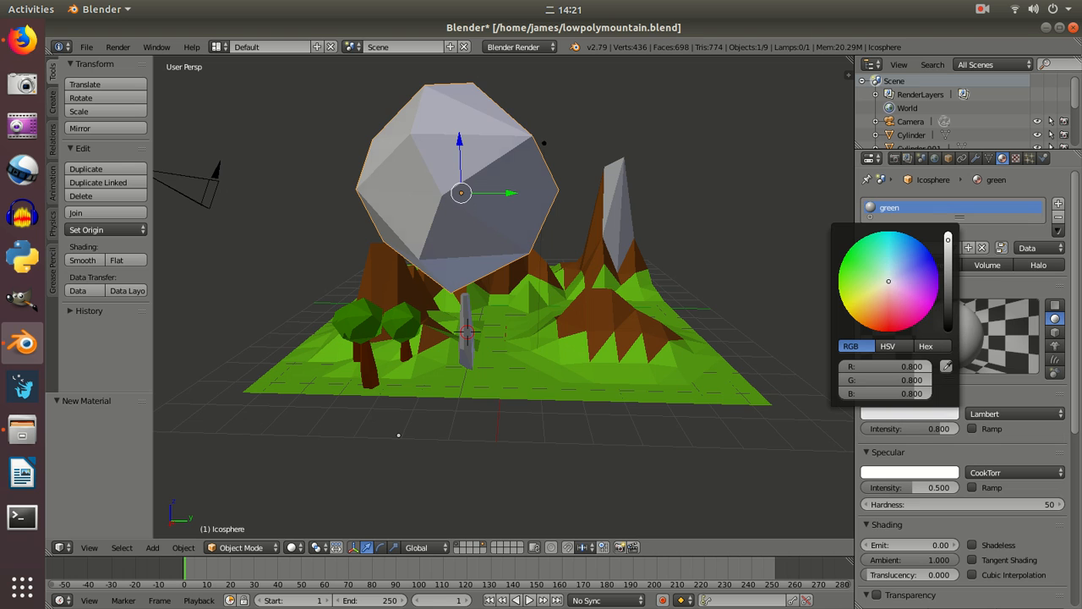
{"action": "left_click", "coordinate": [854, 257]}
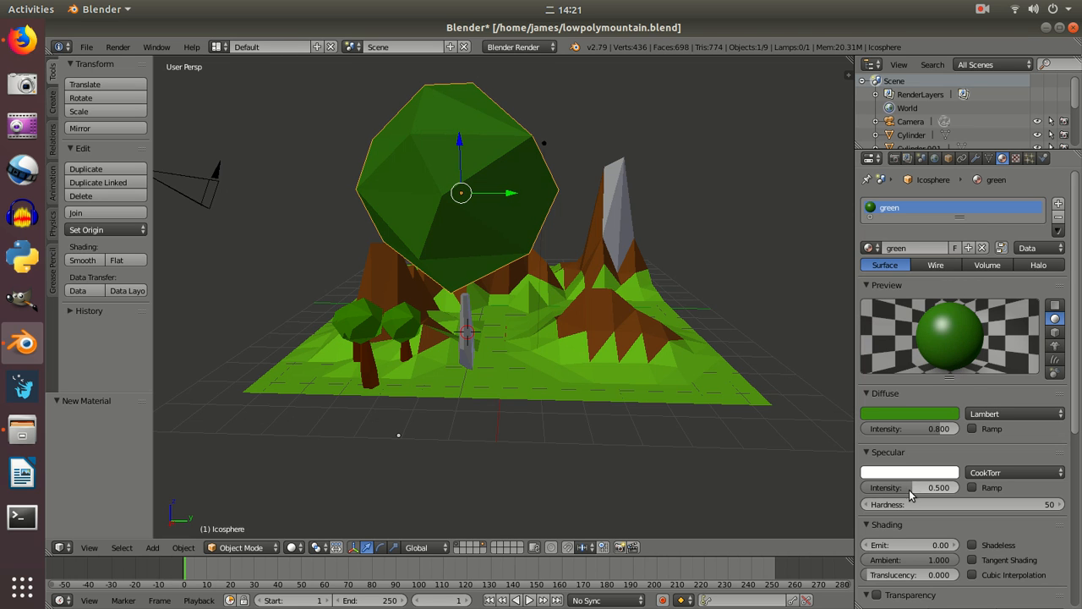
{"action": "left_click", "coordinate": [910, 487]}
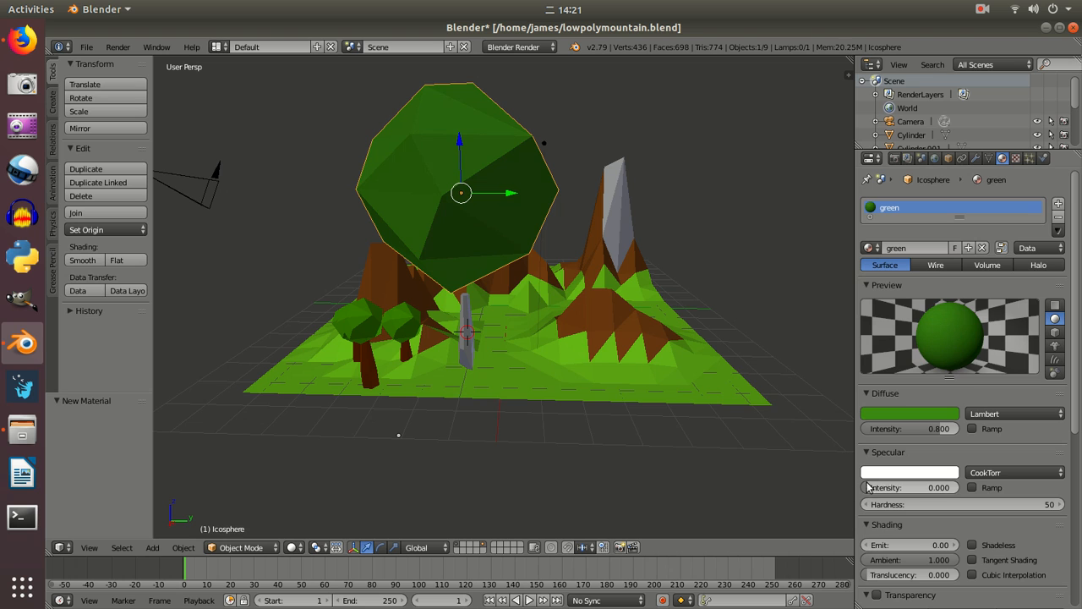
{"action": "mouse_move", "coordinate": [450, 320]}
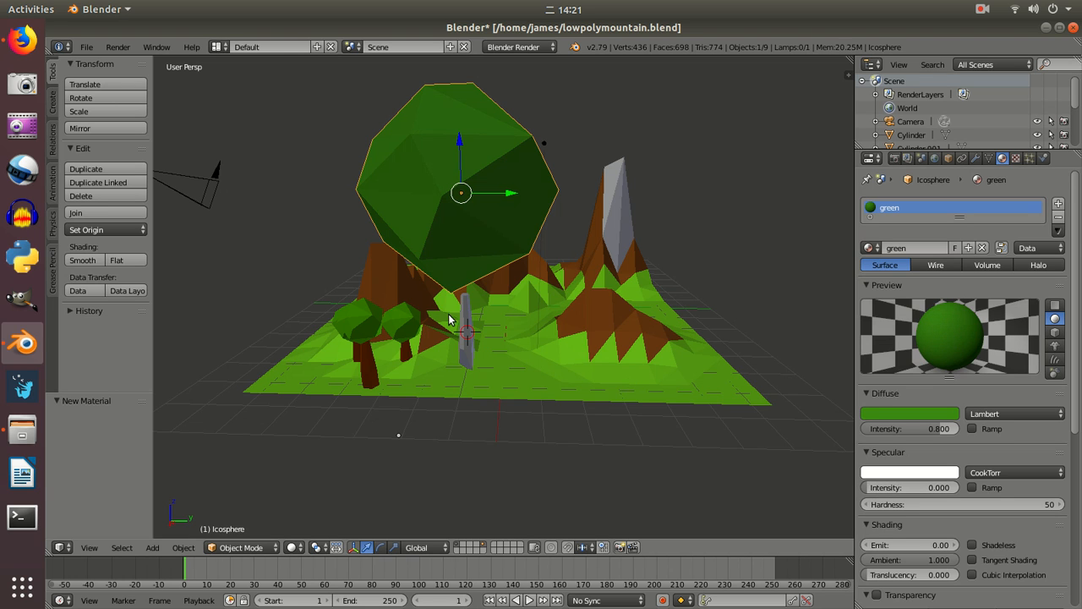
{"action": "left_click", "coordinate": [465, 307]}
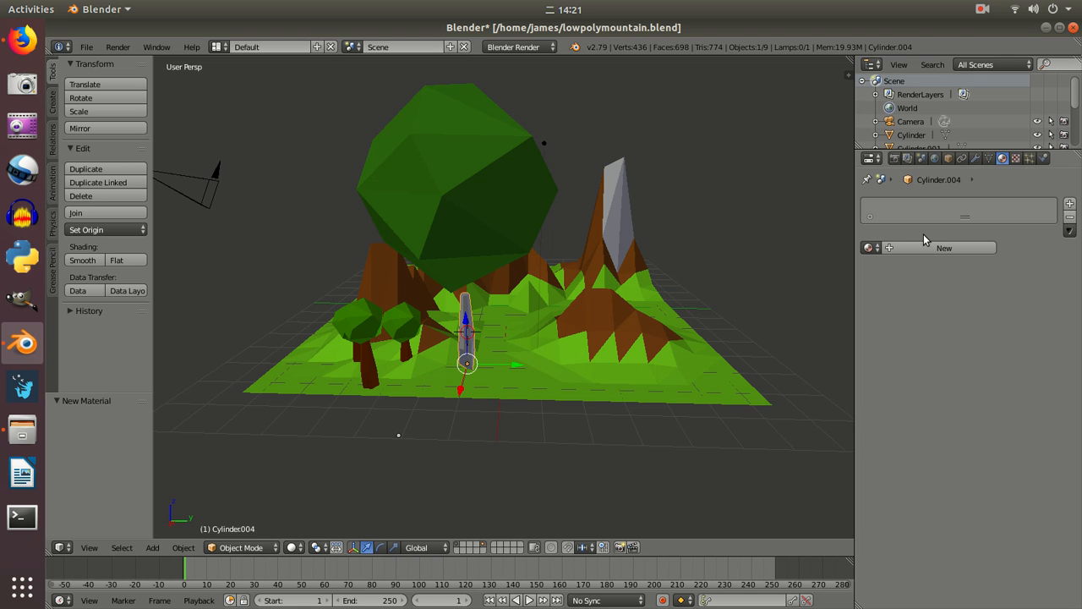
Create a brown material for the trunk with a dark brown diffuse colour and specular intensity 0
{"action": "left_click", "coordinate": [944, 247]}
{"action": "type", "text": "brown"}
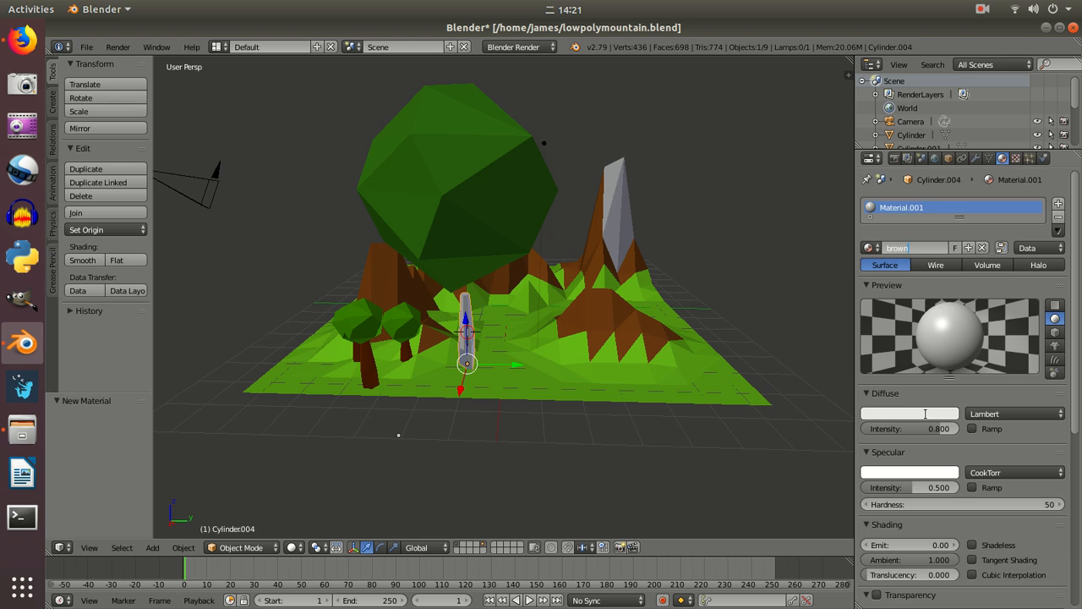
{"action": "left_click", "coordinate": [910, 413]}
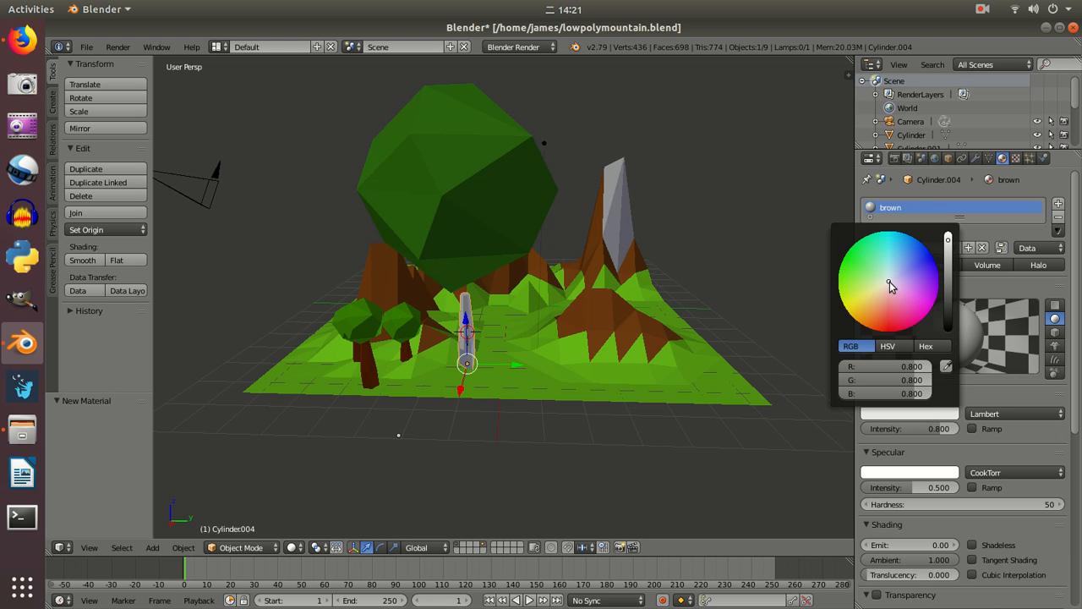
{"action": "left_click", "coordinate": [872, 325]}
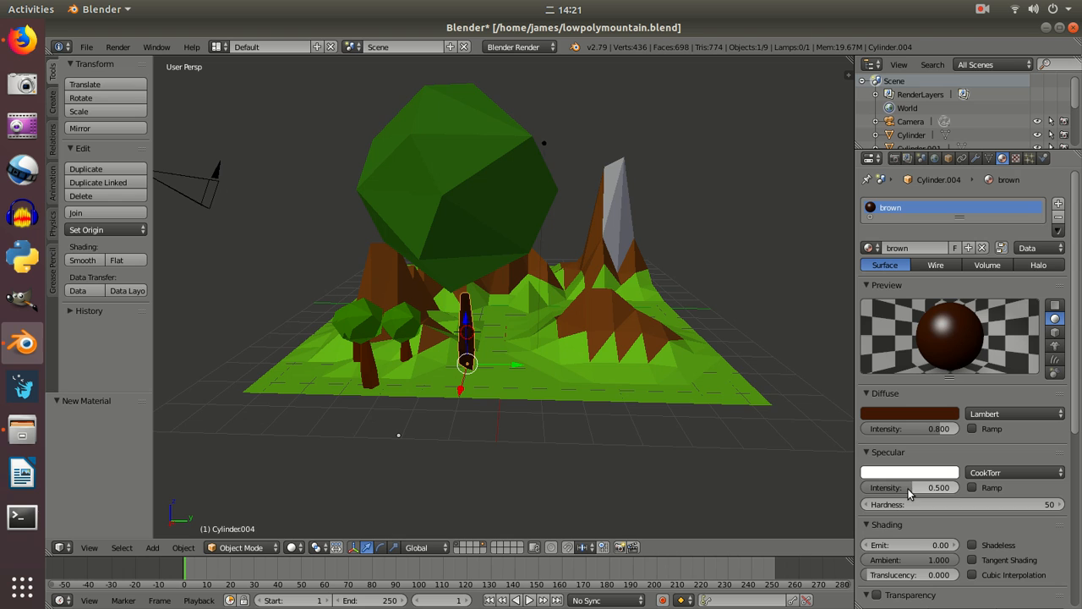
{"action": "left_click", "coordinate": [910, 487]}
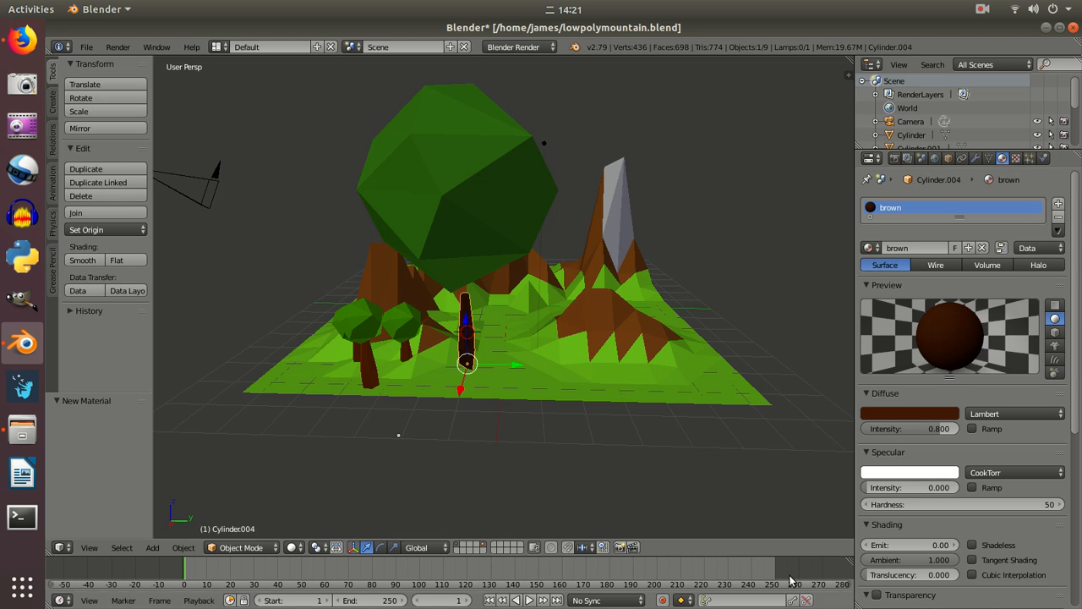
{"action": "mouse_move", "coordinate": [484, 228]}
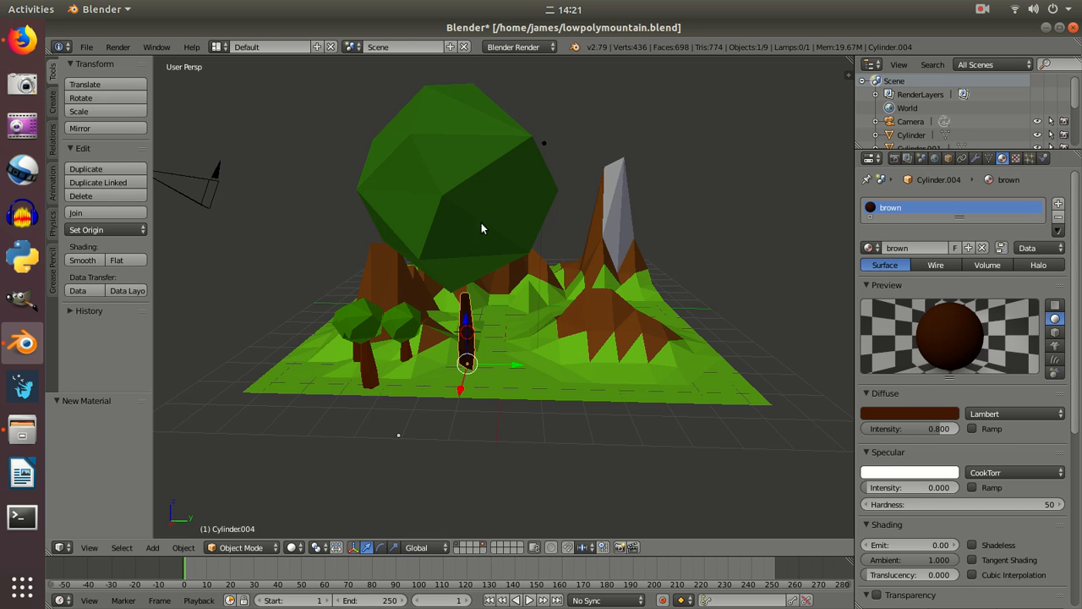
{"action": "mouse_move", "coordinate": [477, 317]}
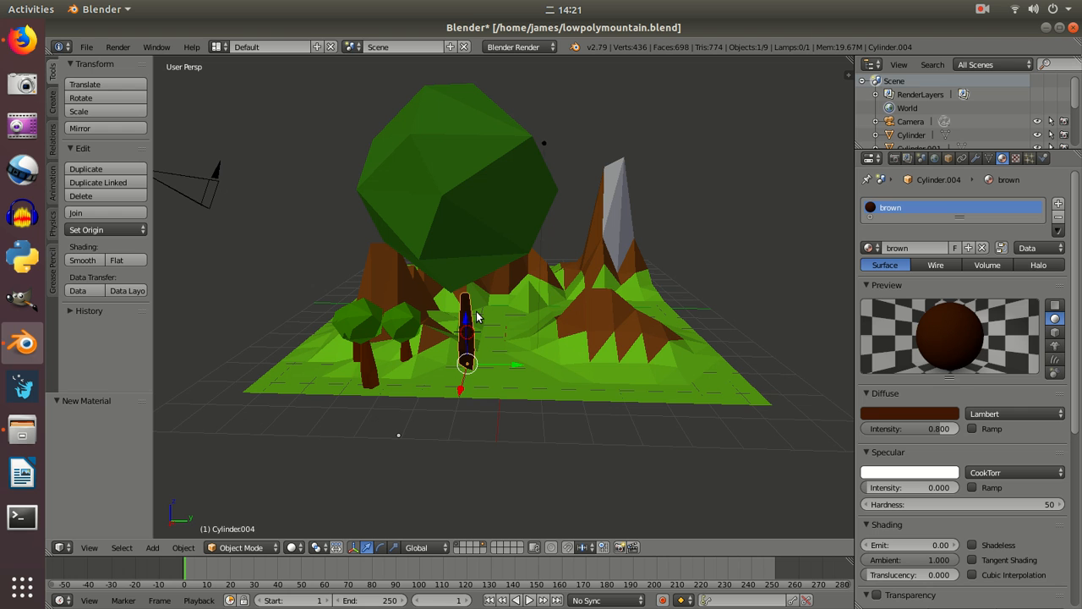
{"action": "mouse_move", "coordinate": [591, 407]}
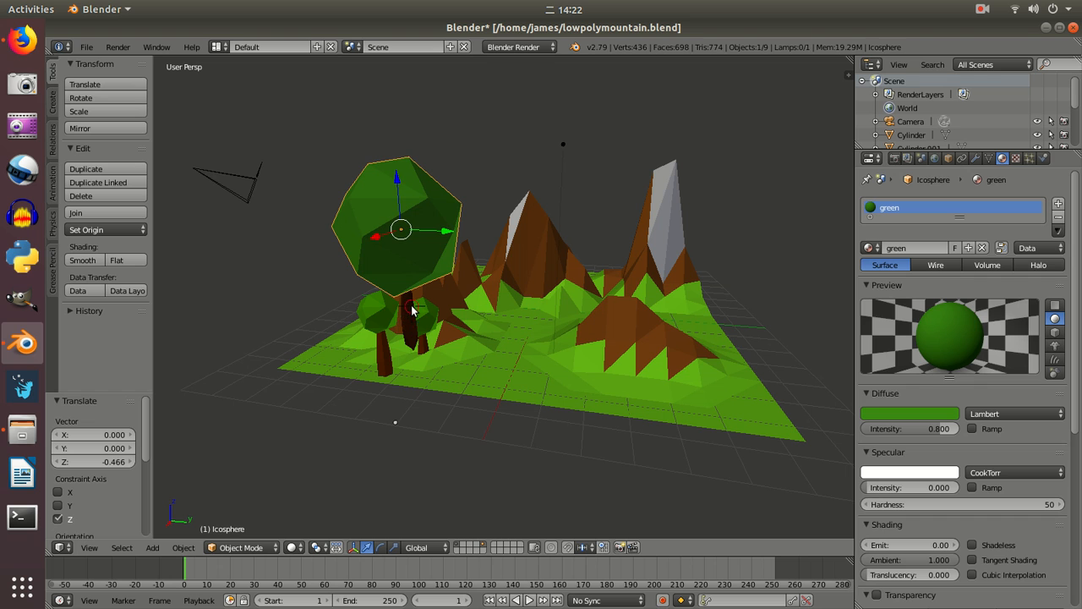
Select the canopy to move it down onto the top of the trunk
{"action": "left_click", "coordinate": [409, 325]}
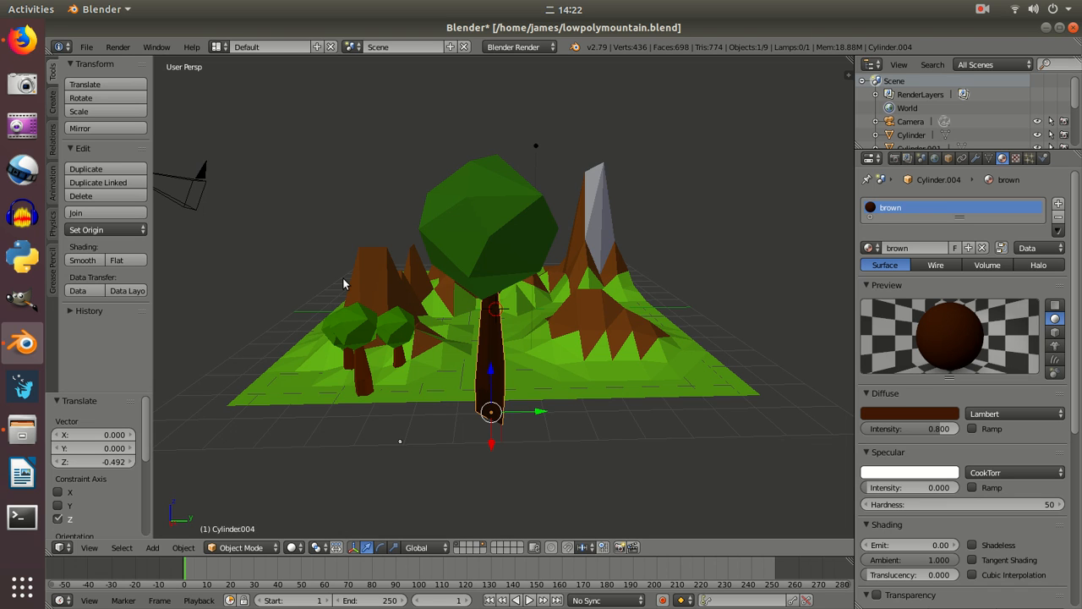
{"action": "mouse_move", "coordinate": [504, 376]}
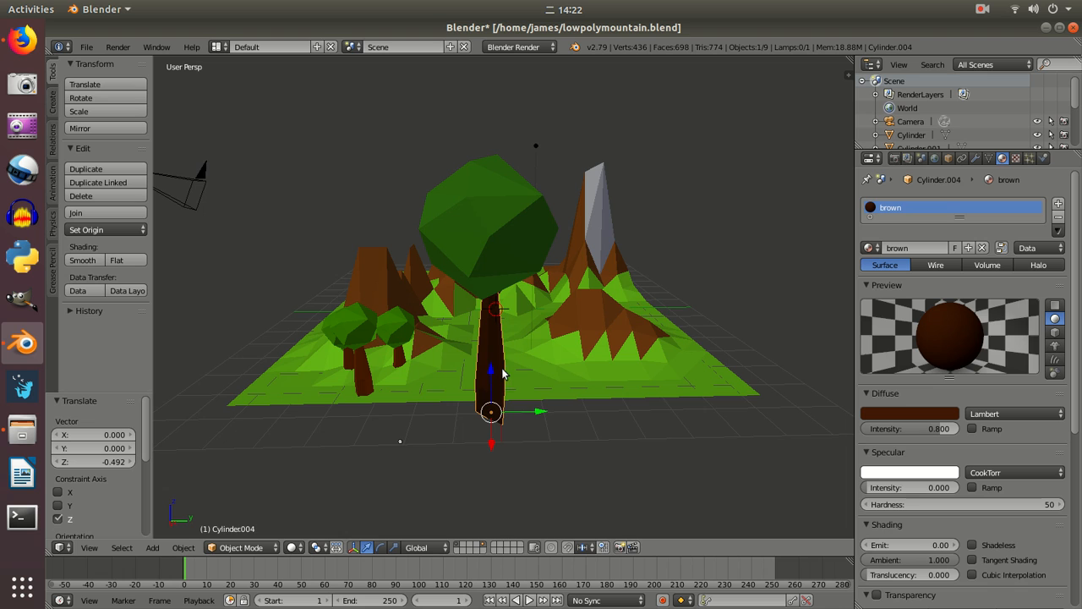
{"action": "mouse_move", "coordinate": [494, 342]}
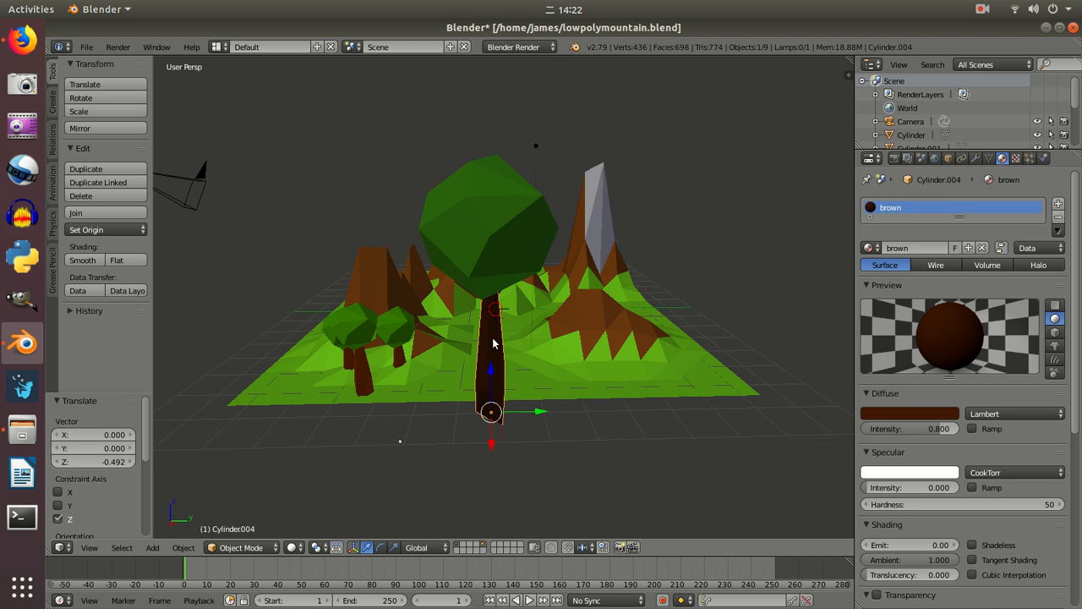
{"action": "mouse_move", "coordinate": [497, 336]}
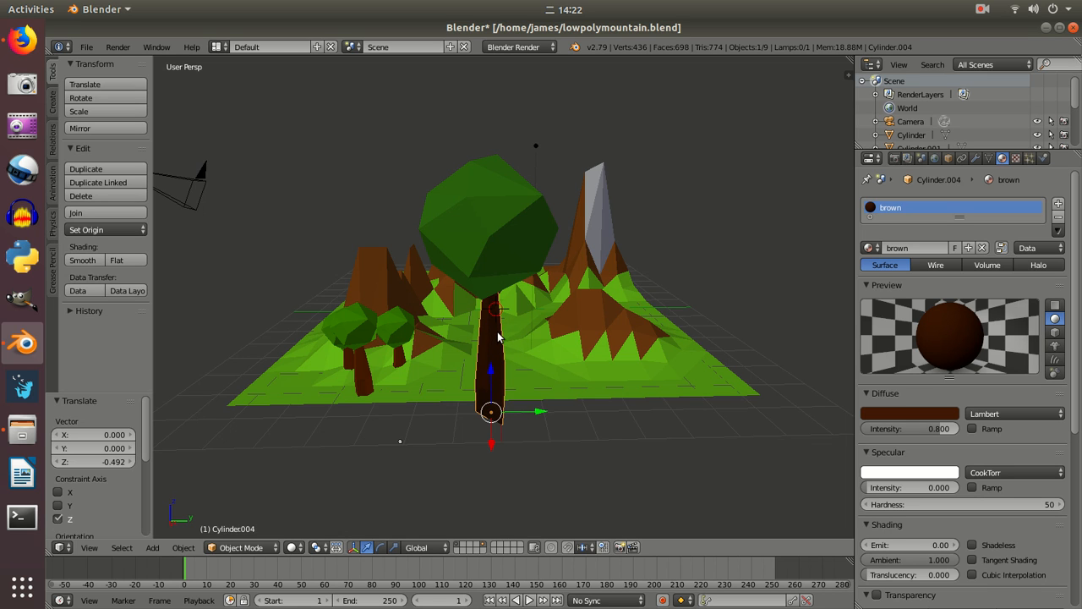
{"action": "mouse_move", "coordinate": [501, 331]}
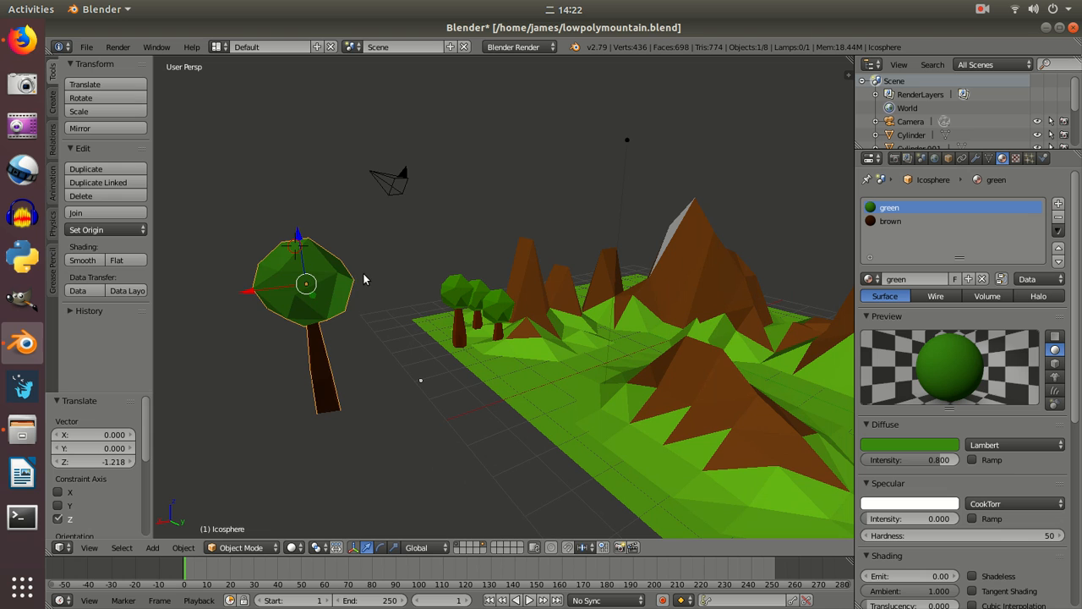
Orbit the view back to see the whole mountain landscape for placing the tree
{"action": "left_click_drag", "start_coordinate": [306, 284], "coordinate": [584, 245]}
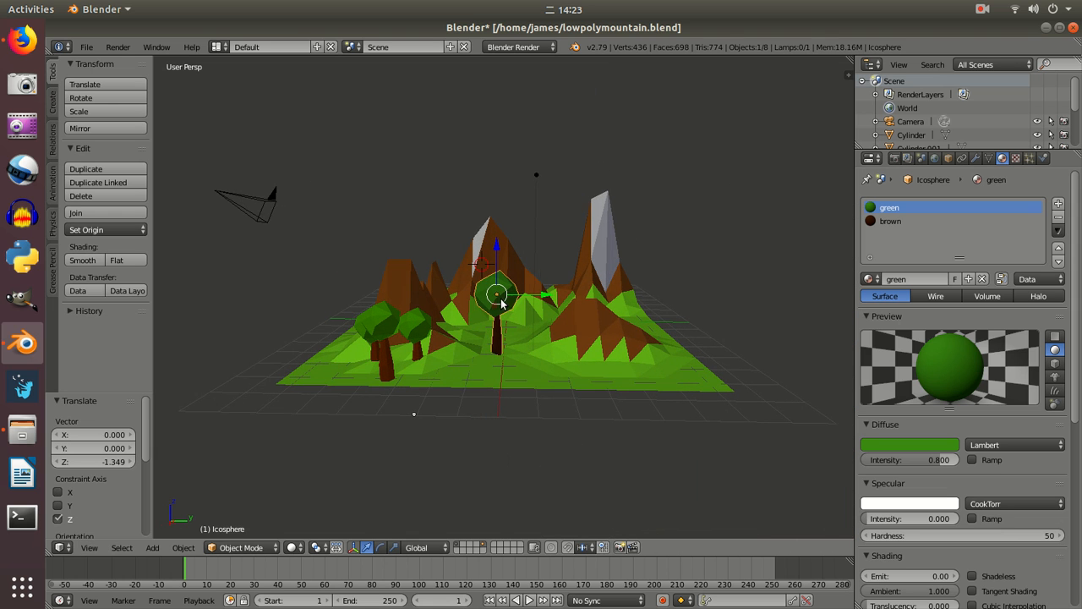
{"action": "mouse_move", "coordinate": [521, 274]}
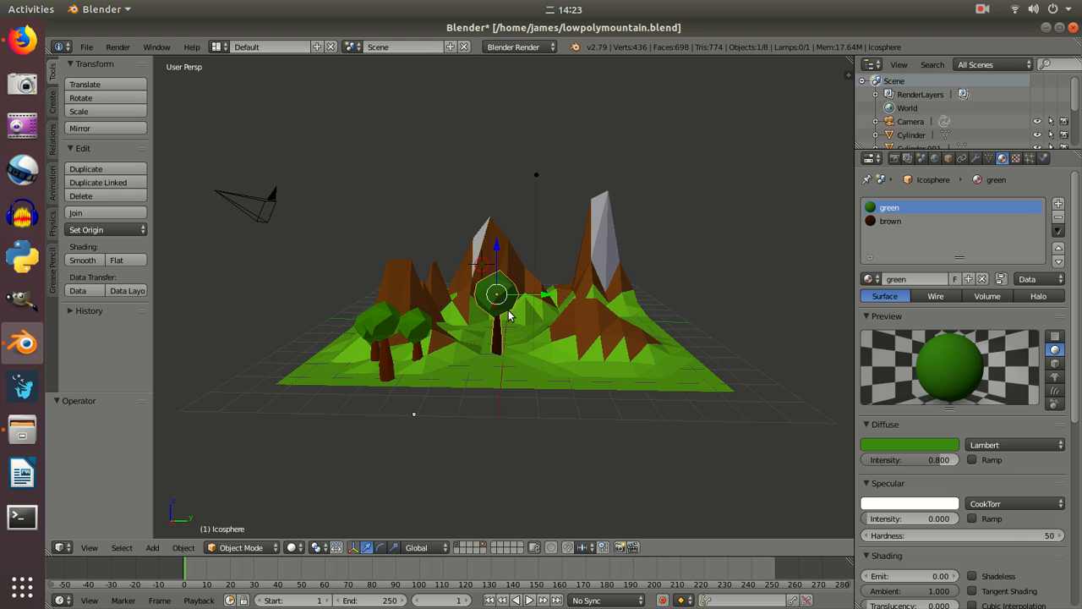
Copy and paste the tree, move the duplicate to the right and lower it onto the ground
{"action": "key", "text": "ctrl+c"}
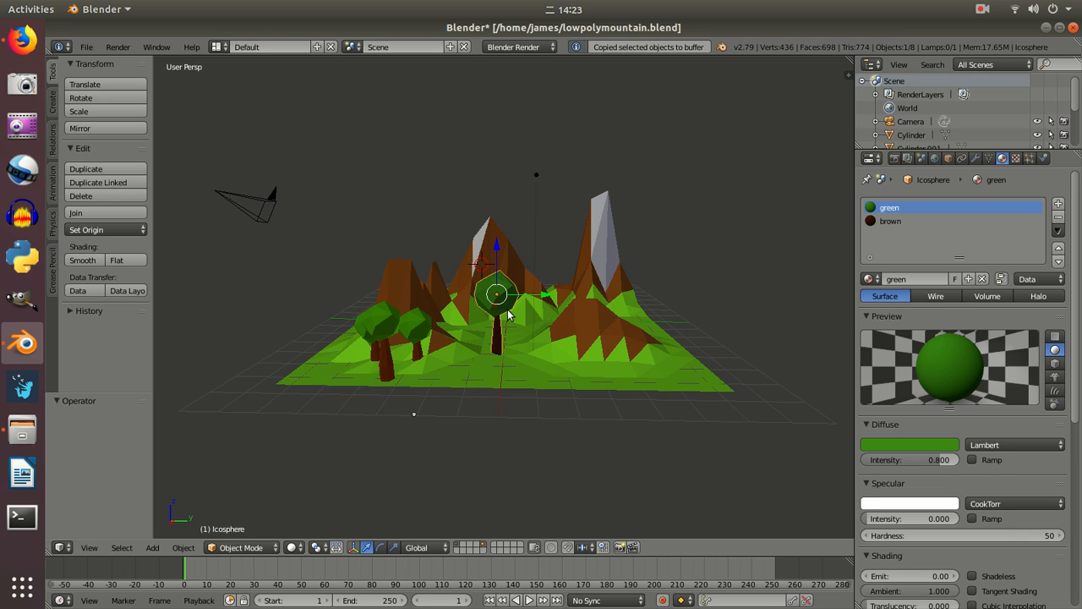
{"action": "key", "text": "ctrl+v"}
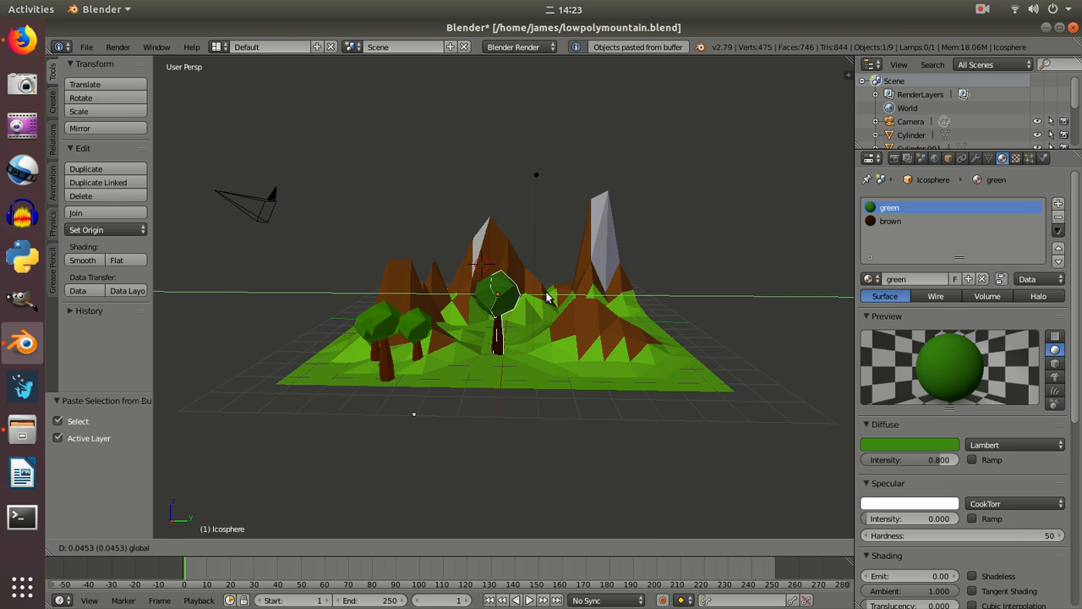
{"action": "left_click_drag", "start_coordinate": [499, 291], "coordinate": [541, 294]}
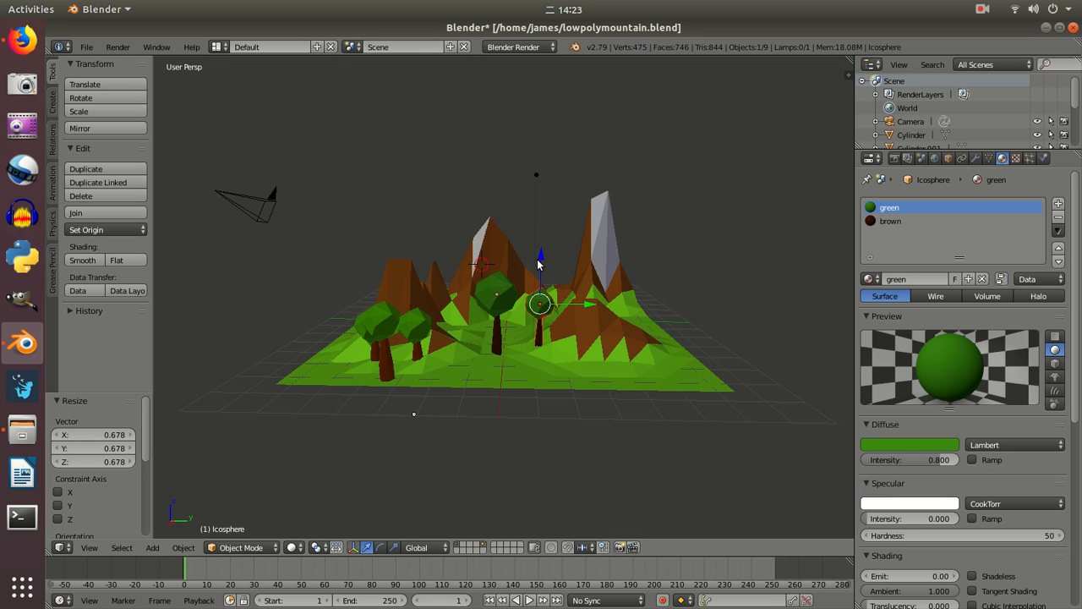
{"action": "left_click_drag", "start_coordinate": [540, 254], "coordinate": [540, 305]}
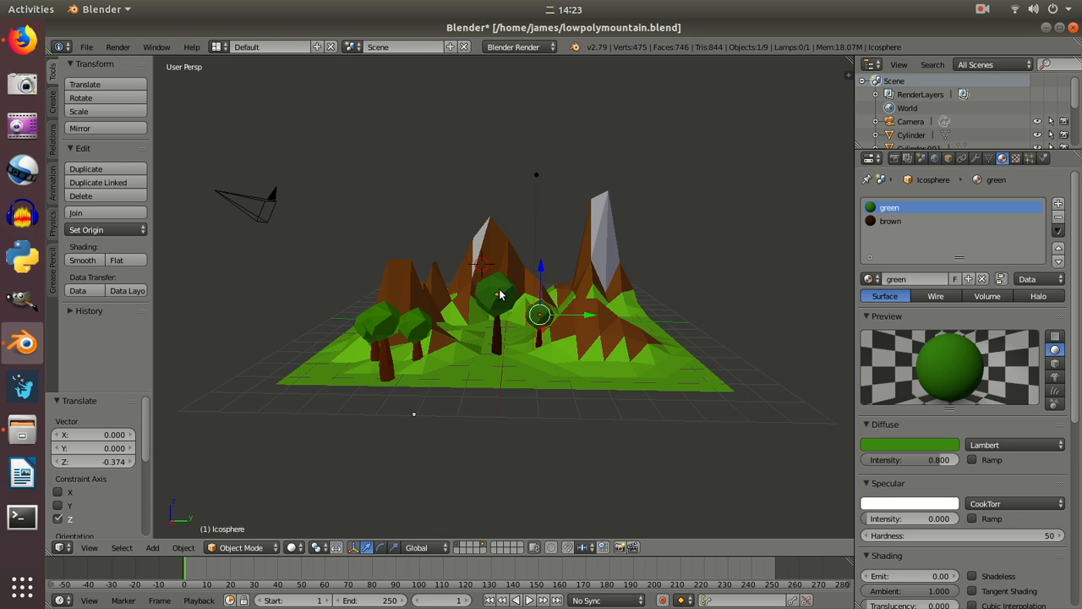
{"action": "mouse_move", "coordinate": [416, 328]}
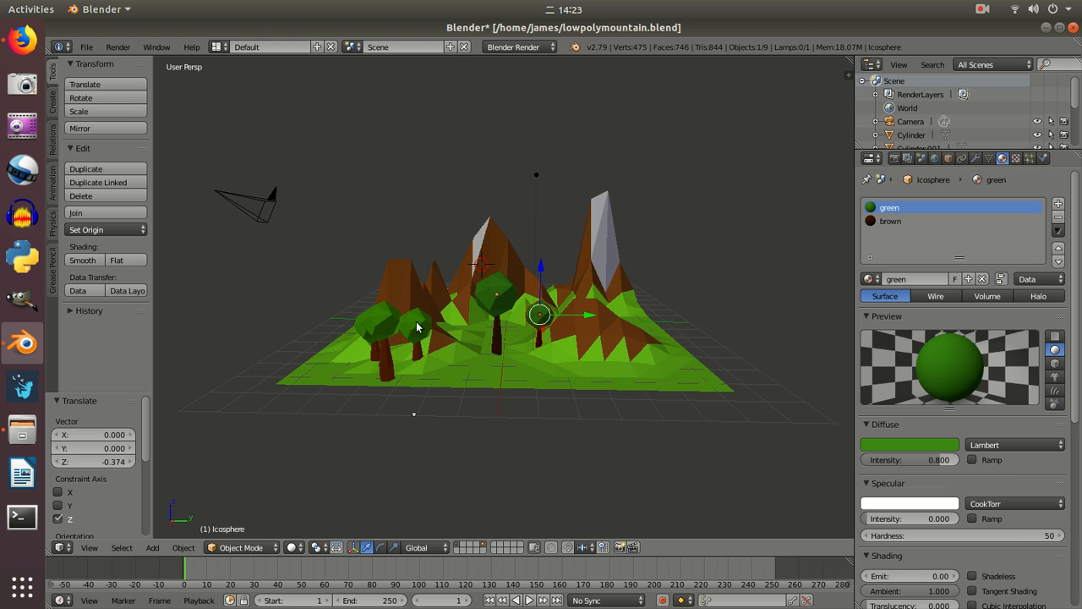
{"action": "mouse_move", "coordinate": [497, 365]}
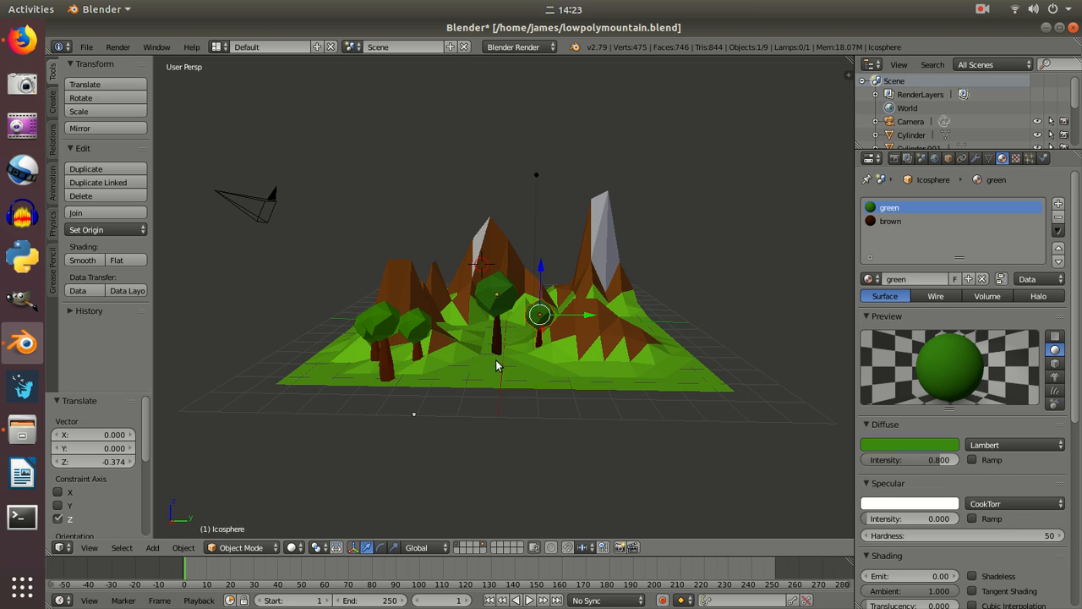
{"action": "mouse_move", "coordinate": [440, 355]}
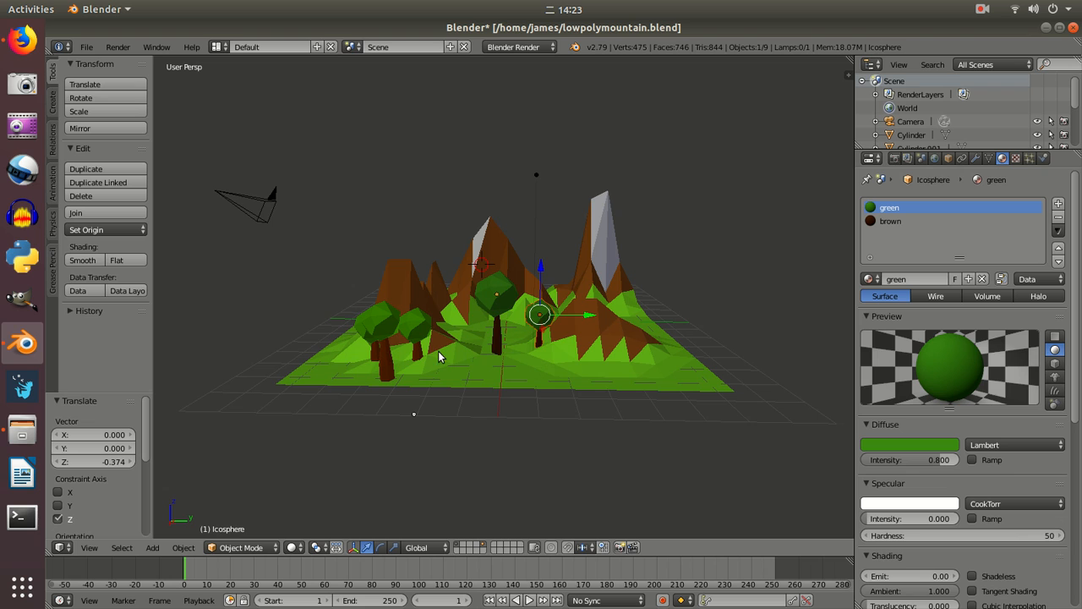
{"action": "mouse_move", "coordinate": [499, 294]}
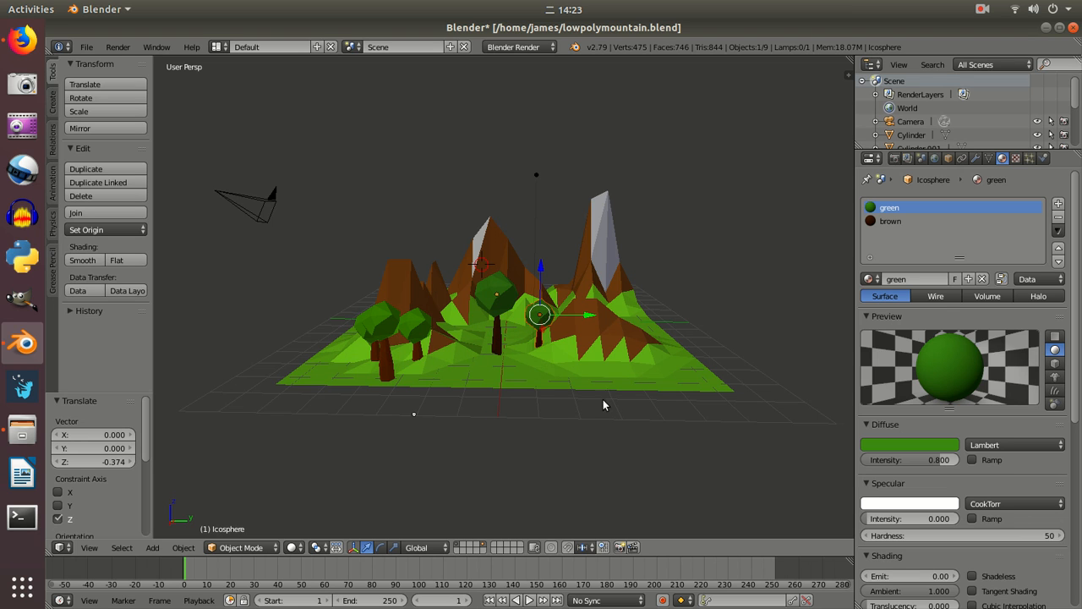
{"action": "mouse_move", "coordinate": [668, 351]}
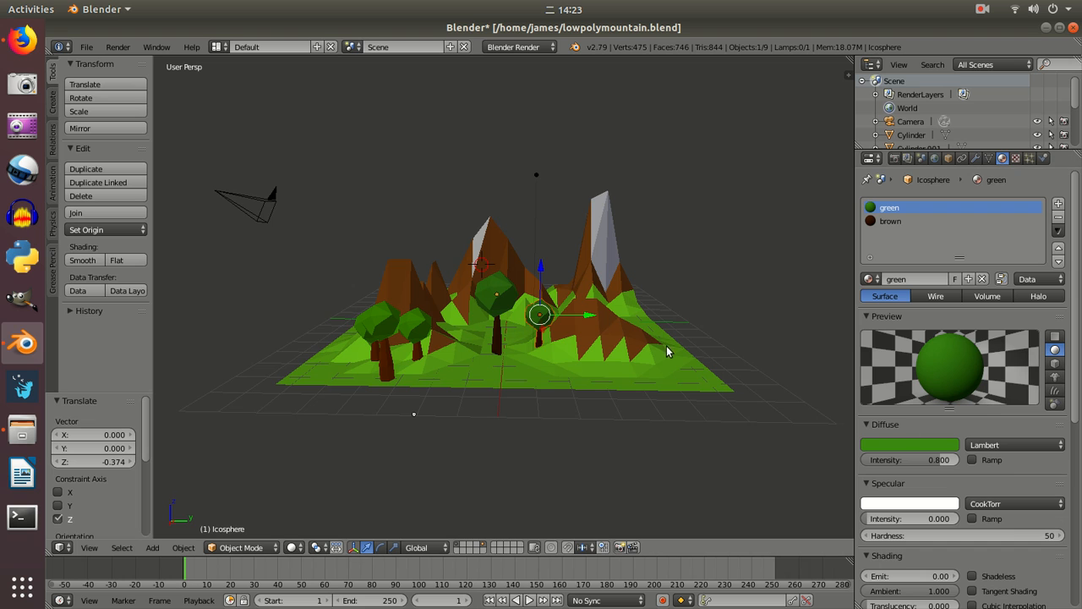
{"action": "mouse_move", "coordinate": [588, 287]}
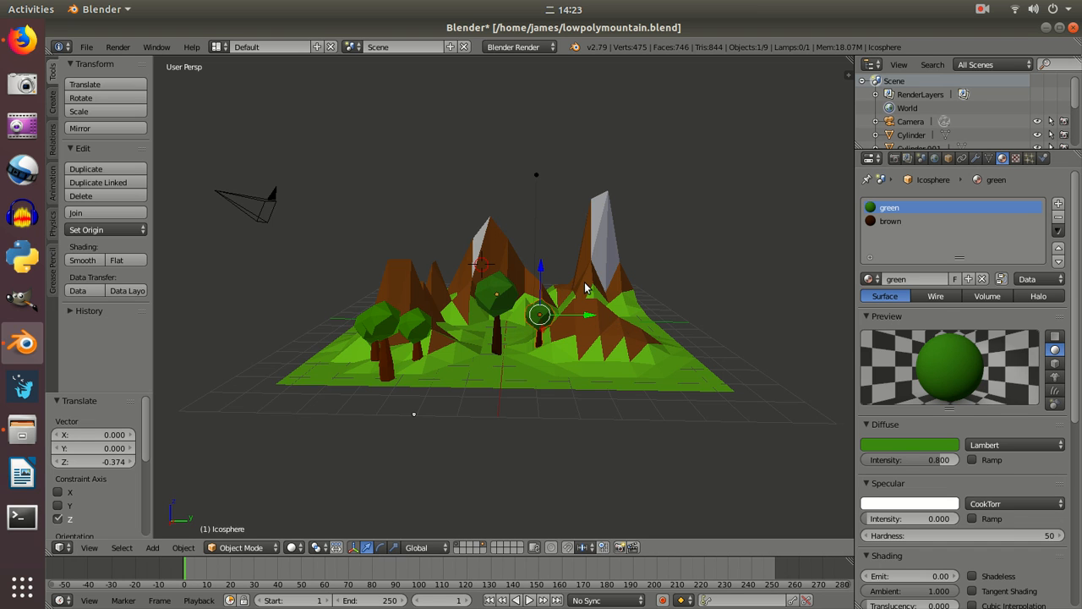
{"action": "mouse_move", "coordinate": [490, 350]}
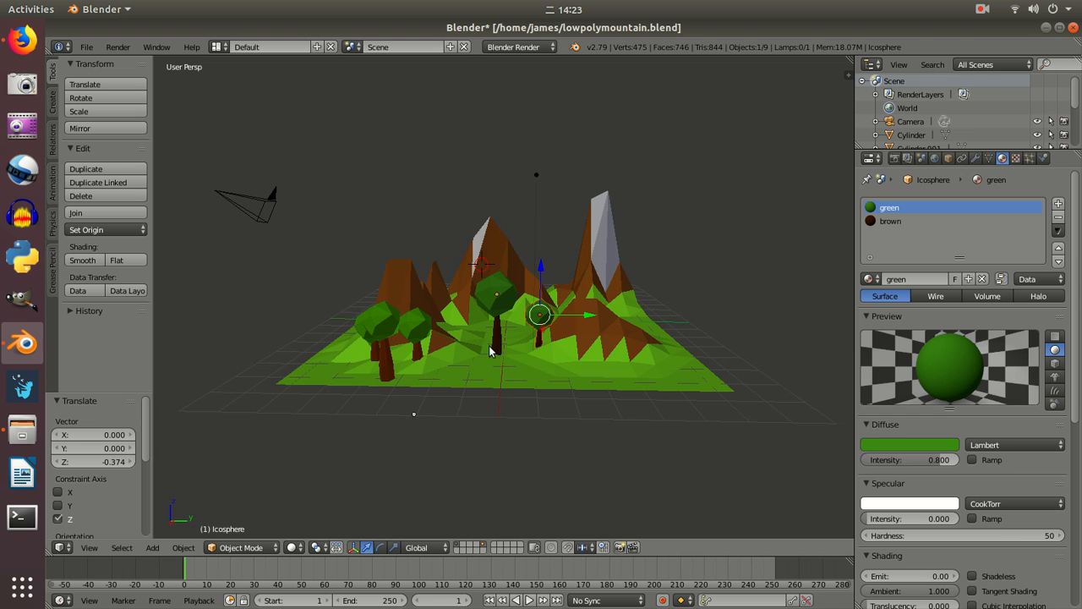
{"action": "mouse_move", "coordinate": [37, 25]}
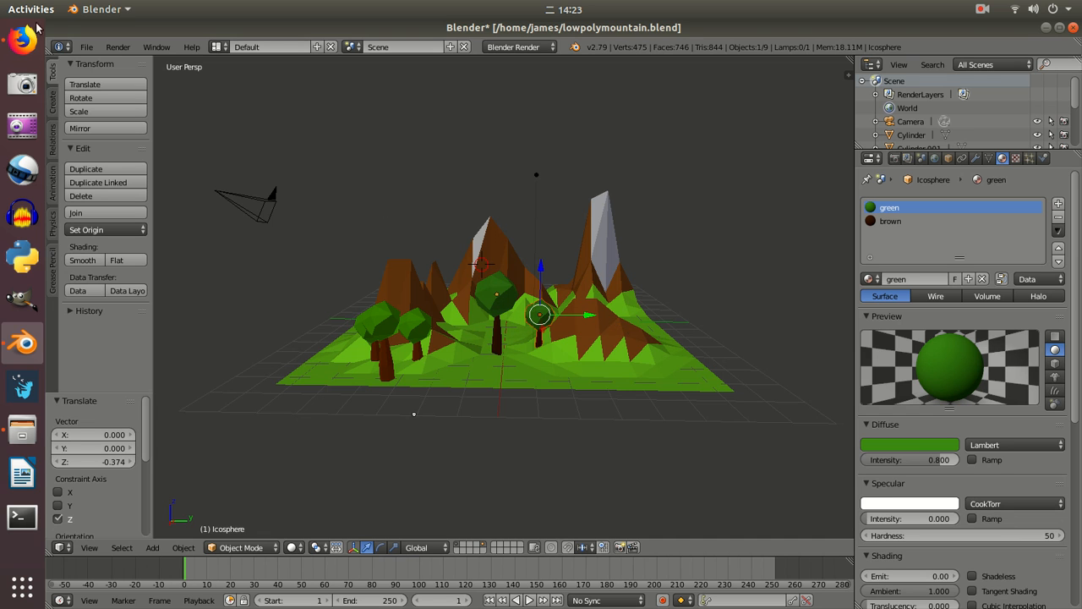